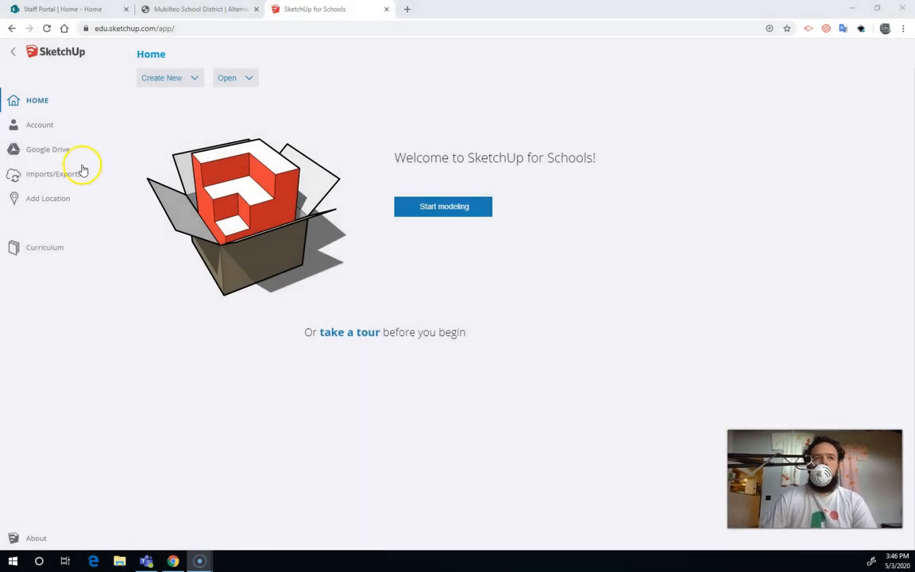
mouse_move(522, 286)
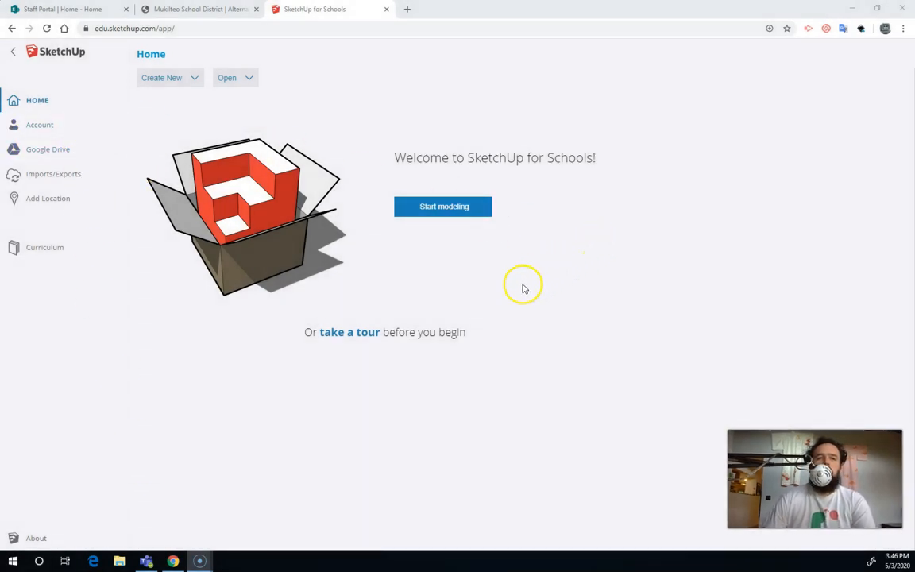
mouse_move(60, 197)
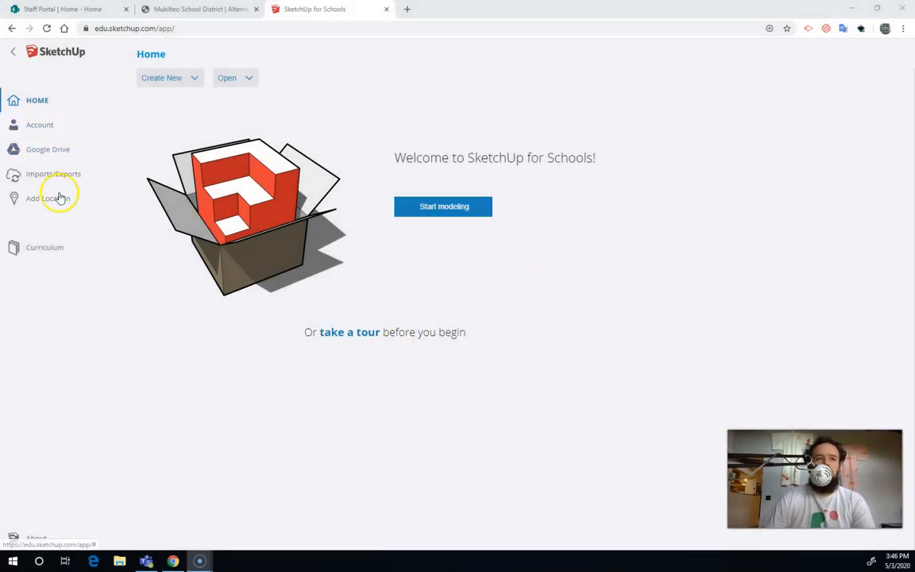
Browse the lesson curriculum, then start a new blank model from the home page.
click(45, 247)
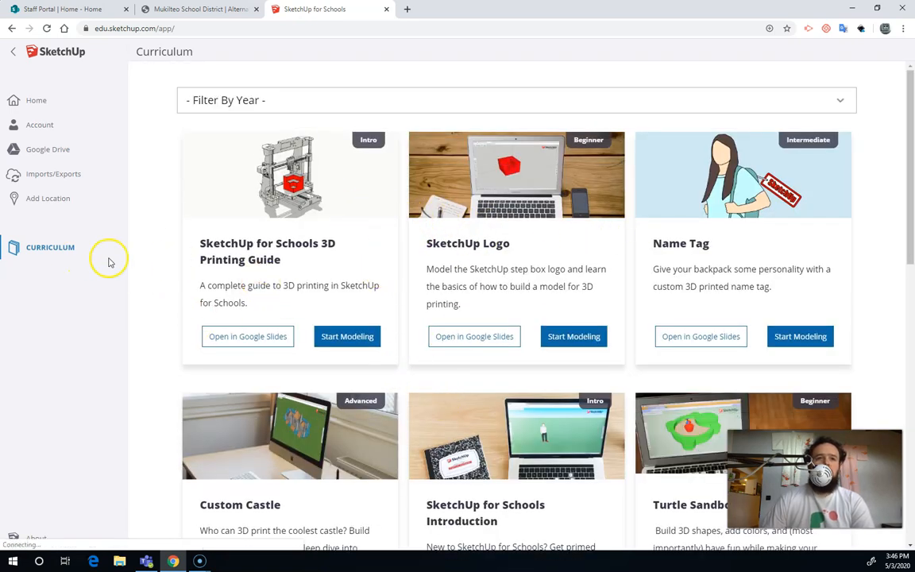
scroll(down, 3)
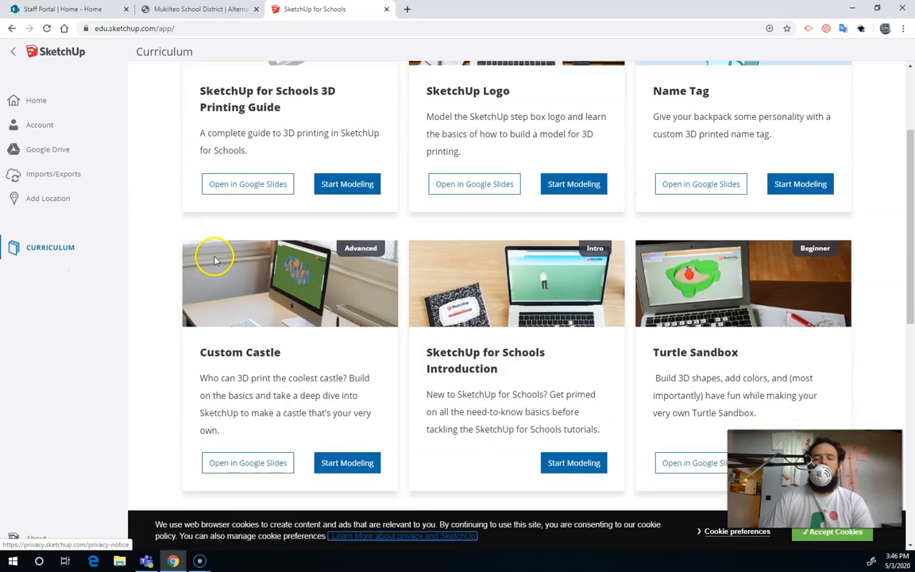
scroll(down, 3)
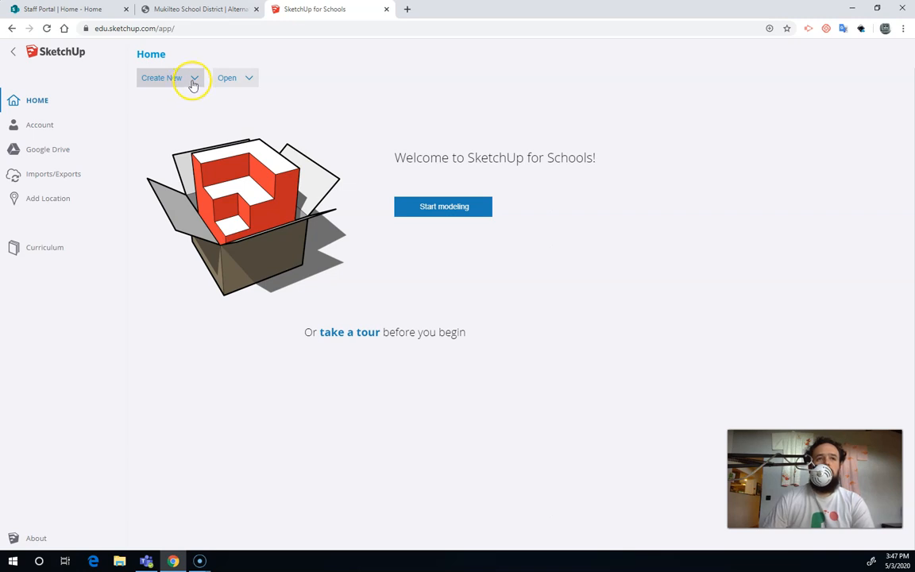
click(168, 76)
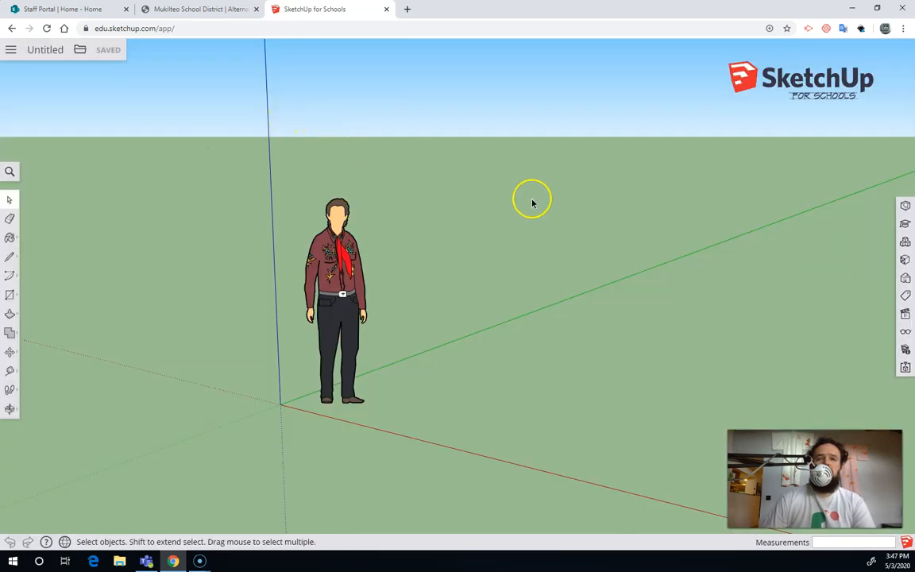
mouse_move(532, 405)
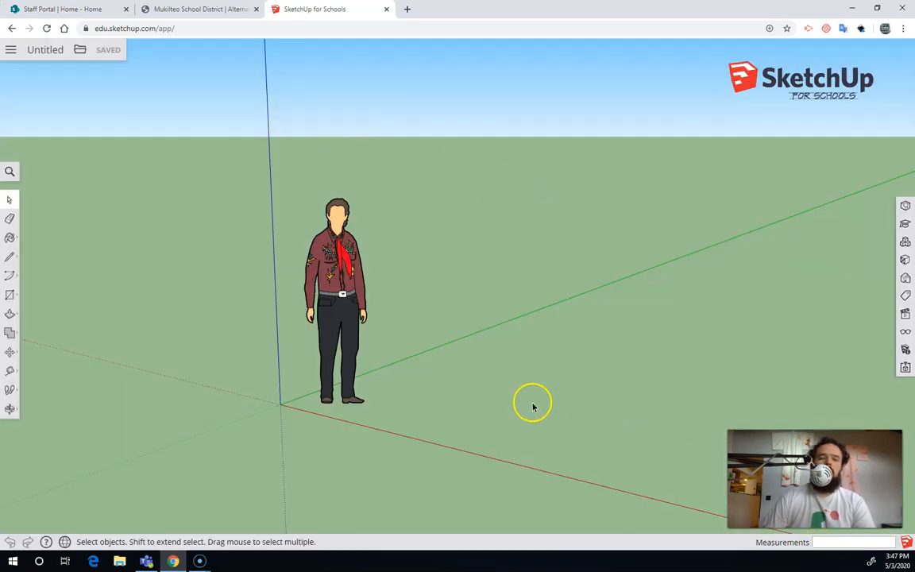
mouse_move(443, 371)
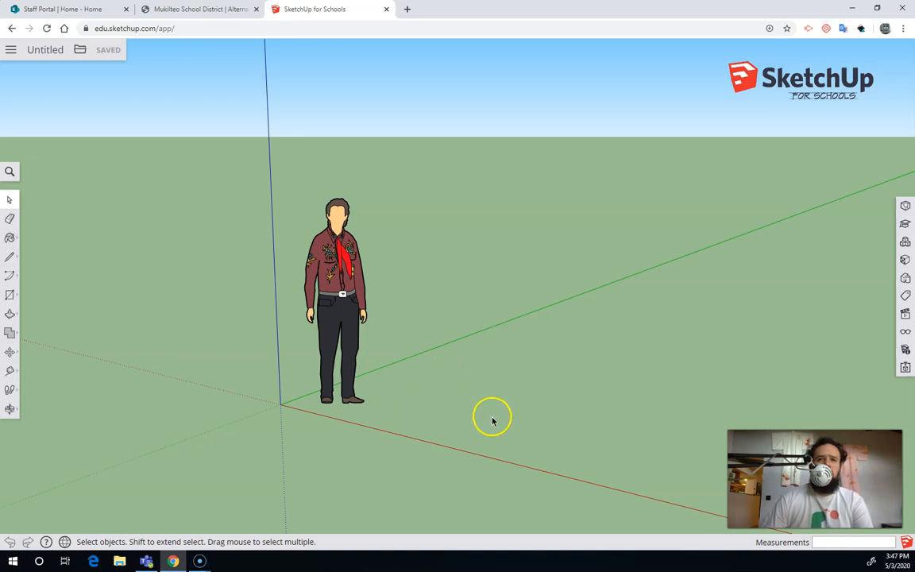
mouse_move(380, 326)
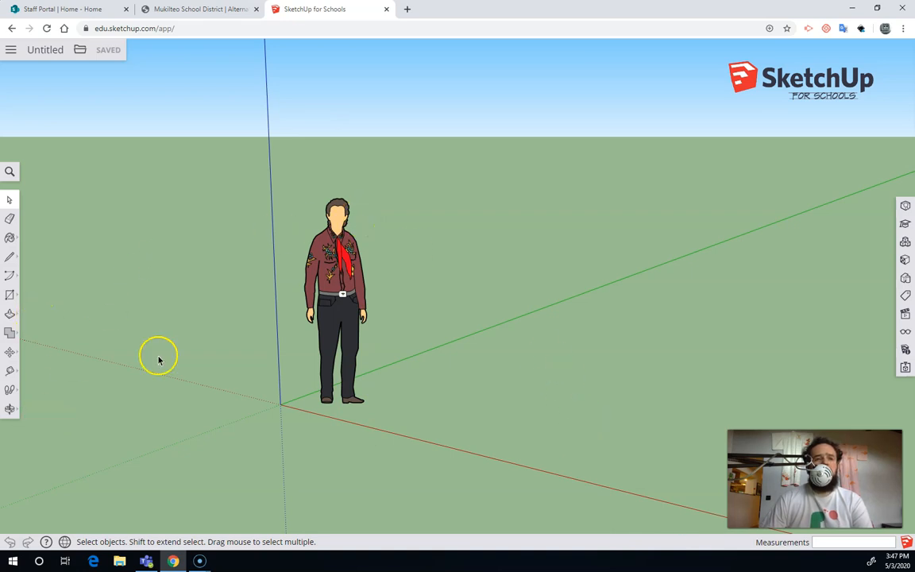
mouse_move(378, 403)
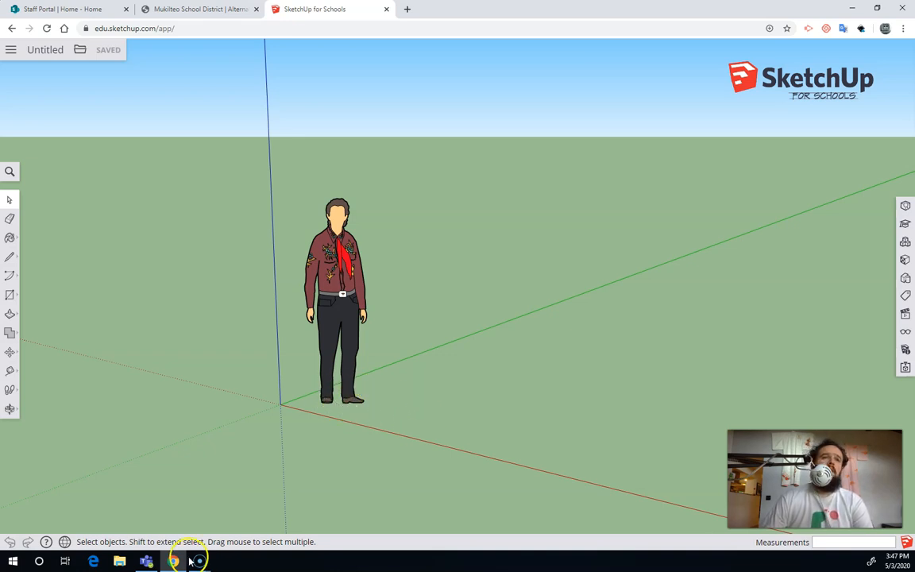
mouse_move(540, 251)
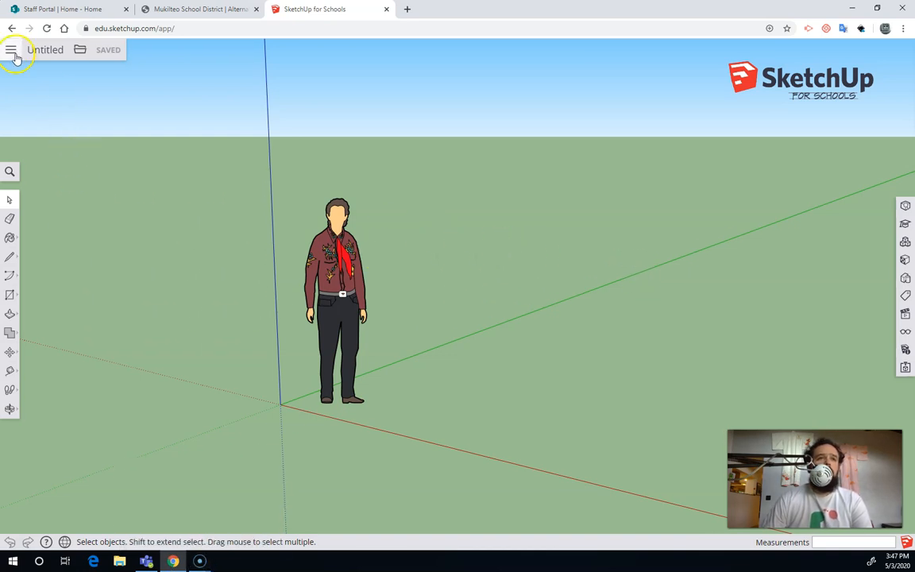
Name the untitled model FirstProject and save it.
click(11, 50)
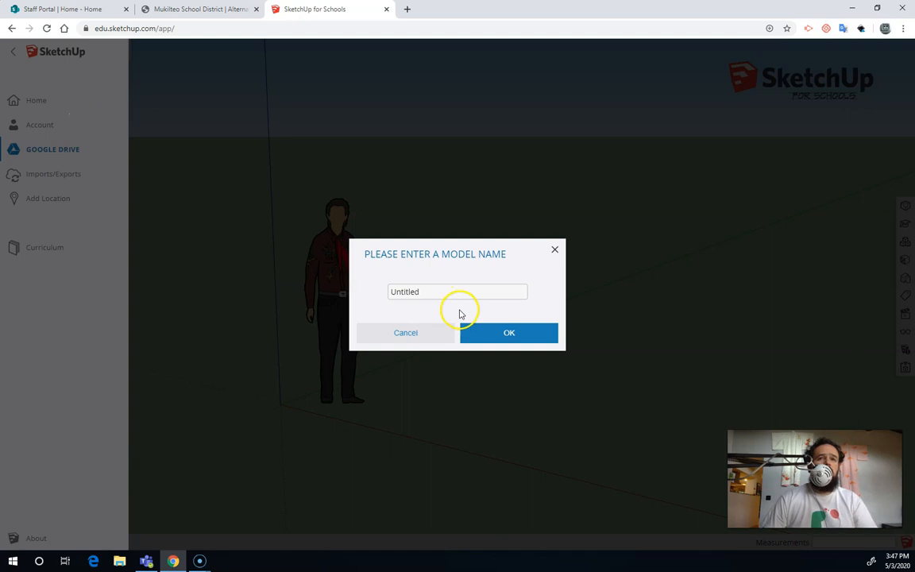
text(Fris)
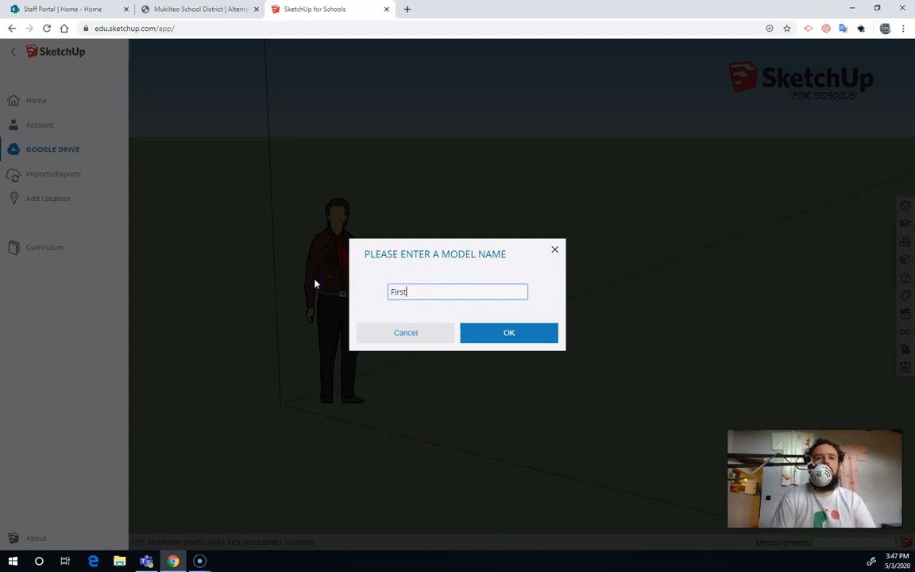
click(508, 332)
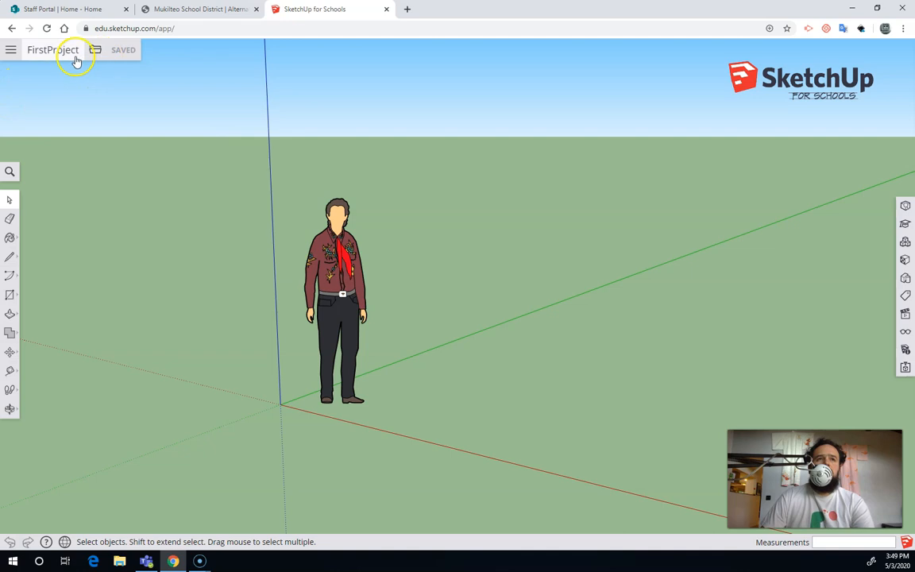
mouse_move(96, 49)
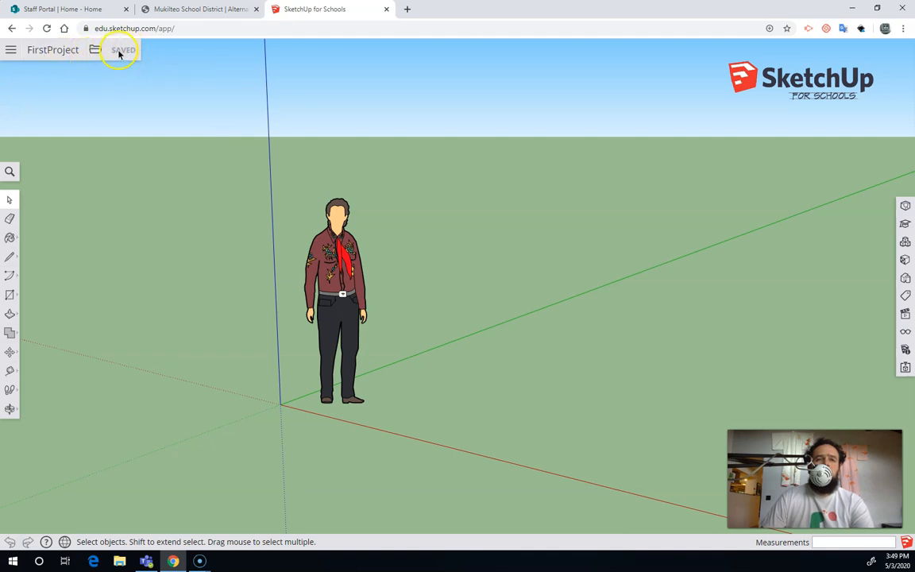
mouse_move(143, 57)
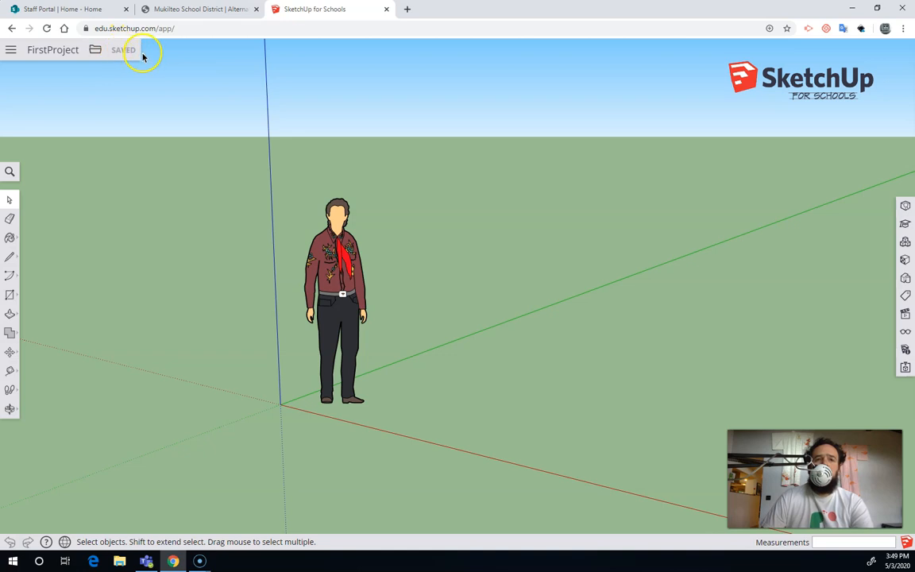
mouse_move(351, 442)
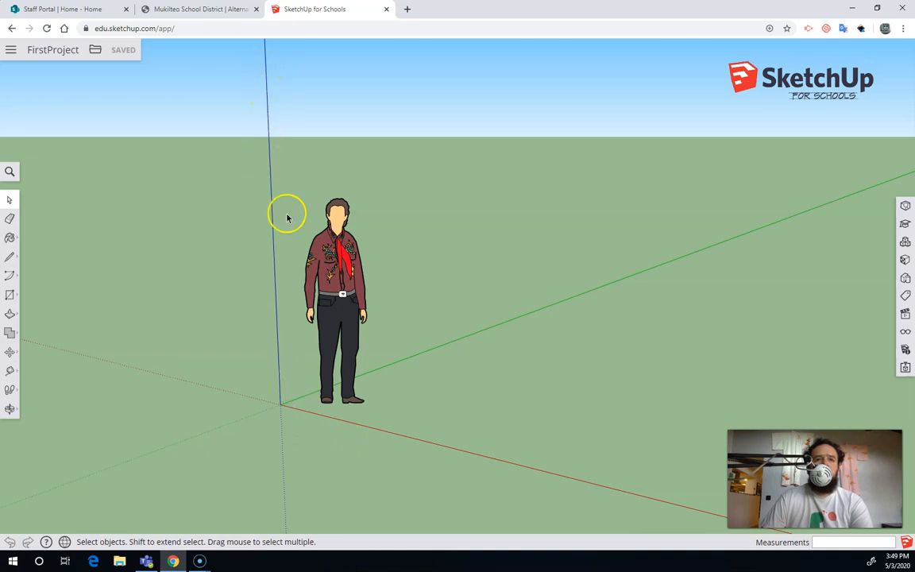
mouse_move(432, 333)
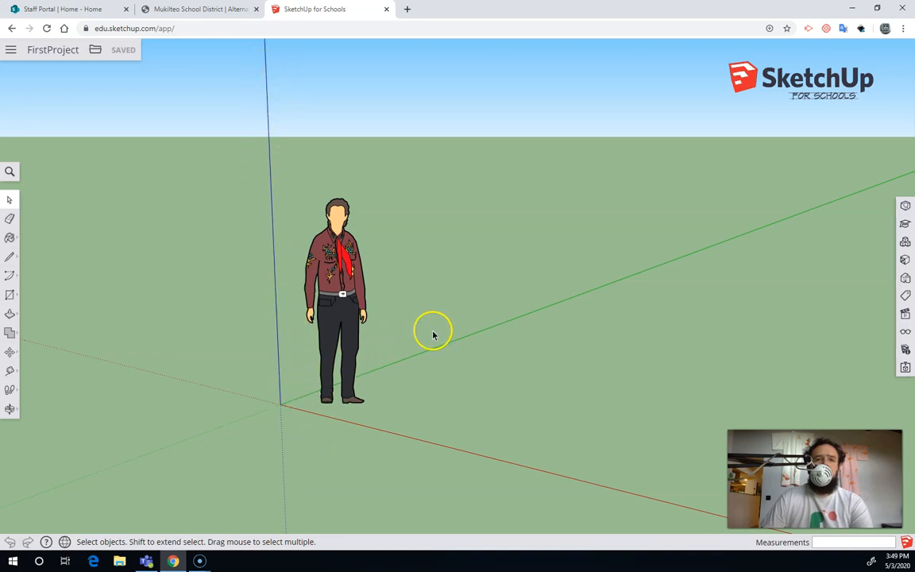
mouse_move(263, 168)
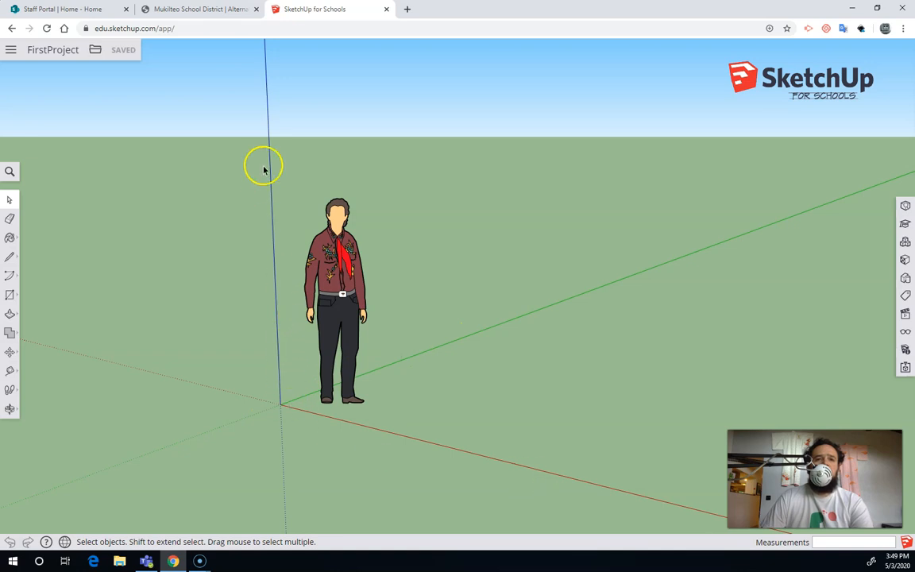
mouse_move(301, 114)
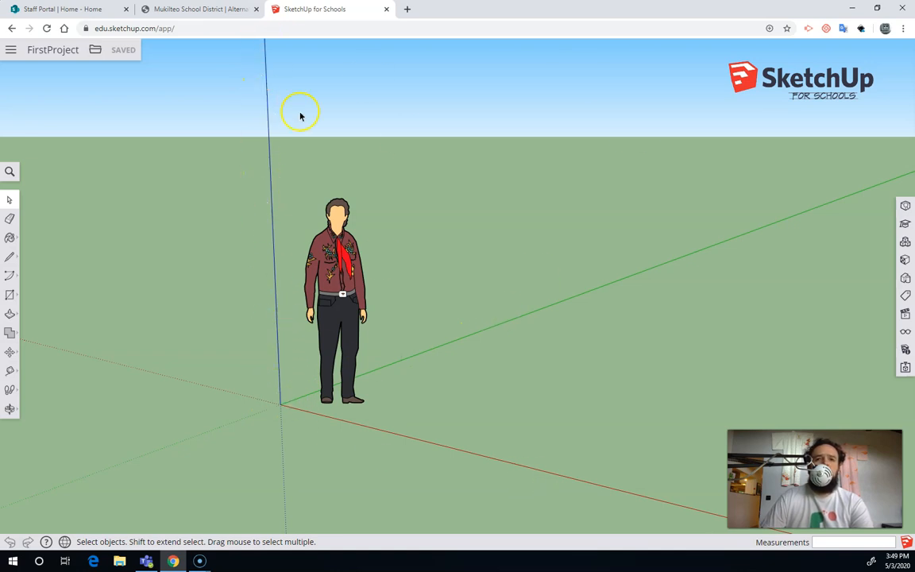
mouse_move(374, 381)
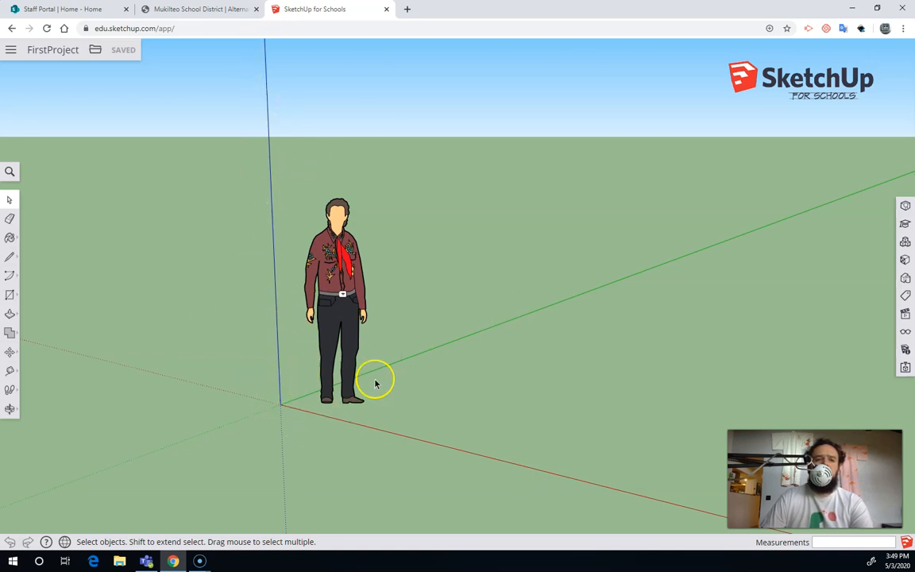
mouse_move(347, 373)
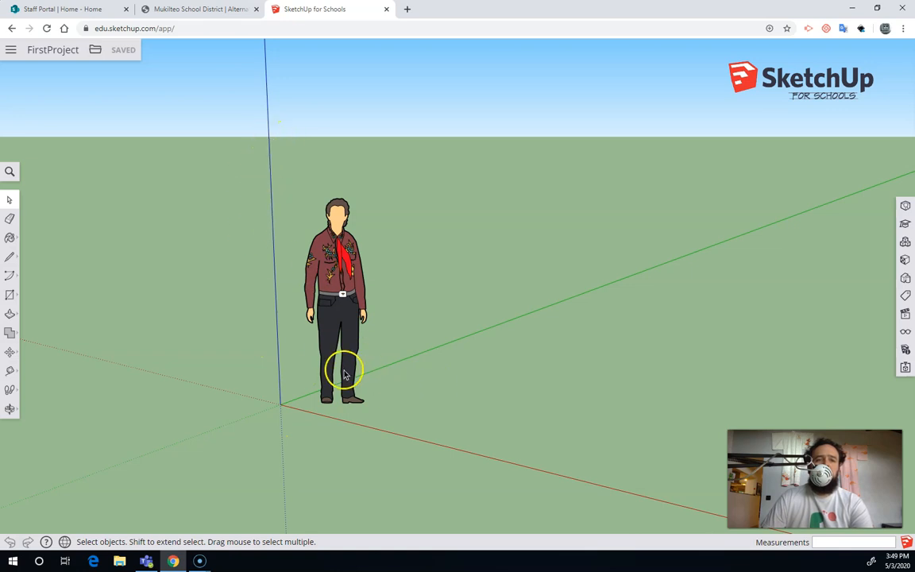
mouse_move(121, 325)
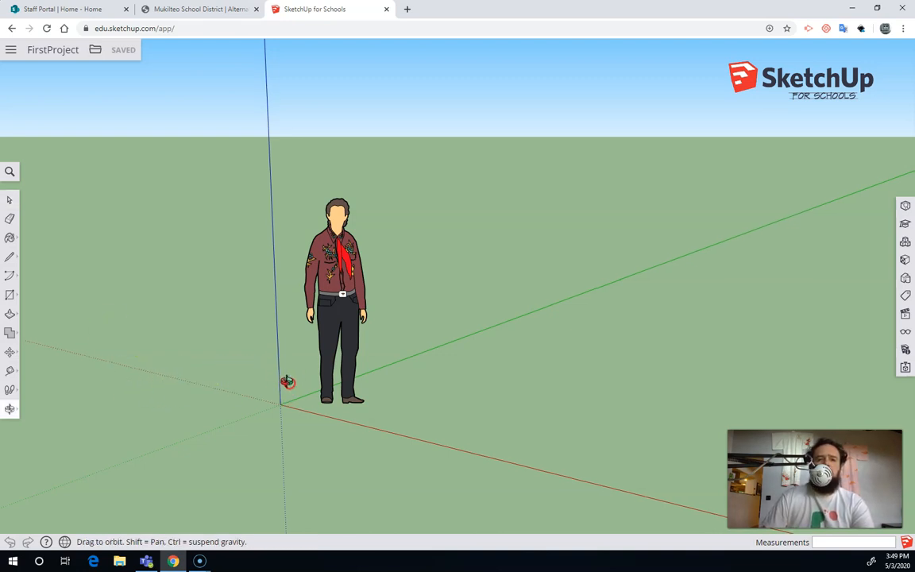
drag(288, 381, 563, 386)
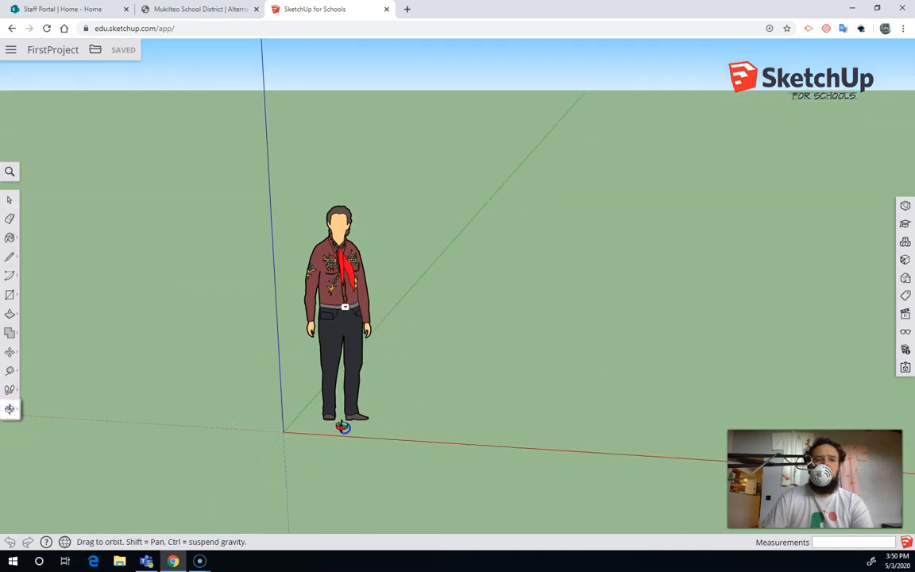
drag(343, 426, 457, 407)
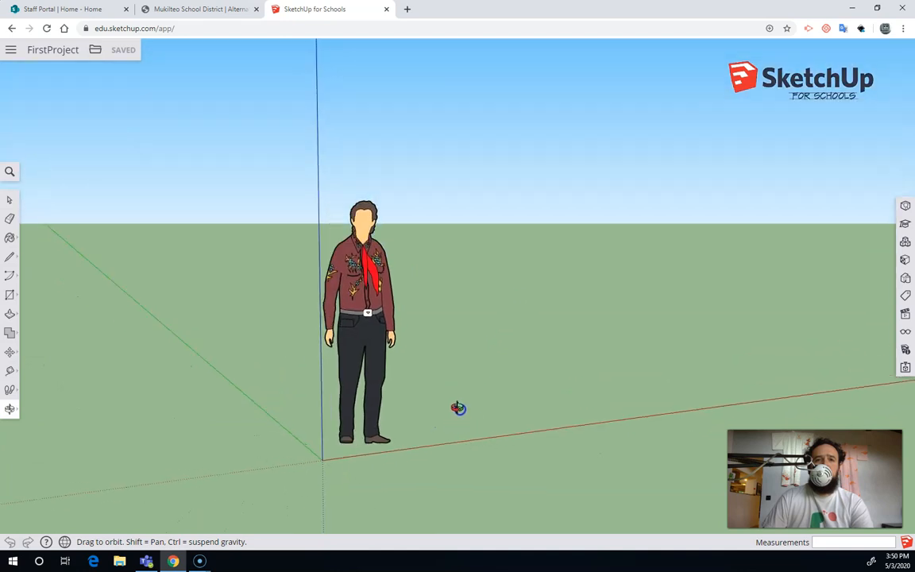
drag(457, 406, 270, 382)
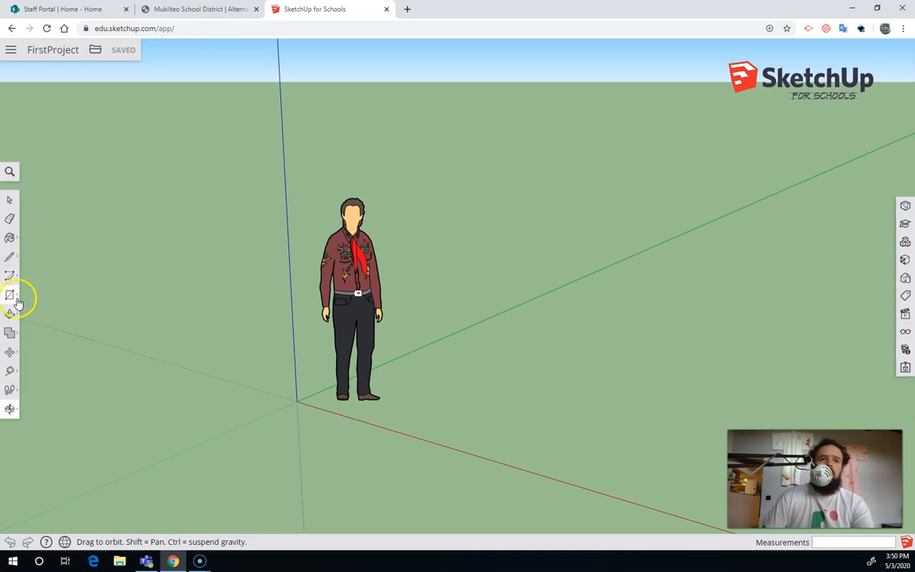
mouse_move(9, 295)
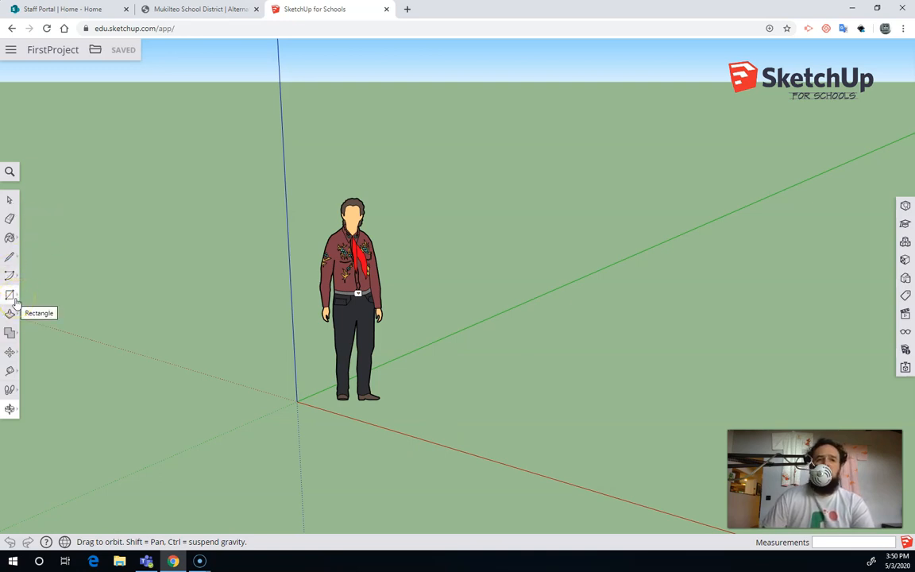
Draw a rectangle on the ground plane to the right of the scale figure.
click(9, 293)
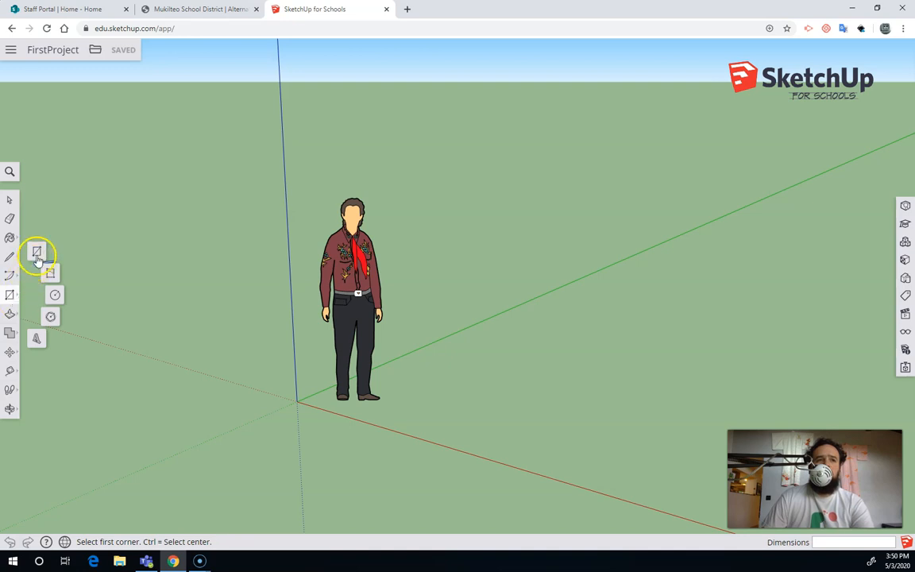
mouse_move(441, 397)
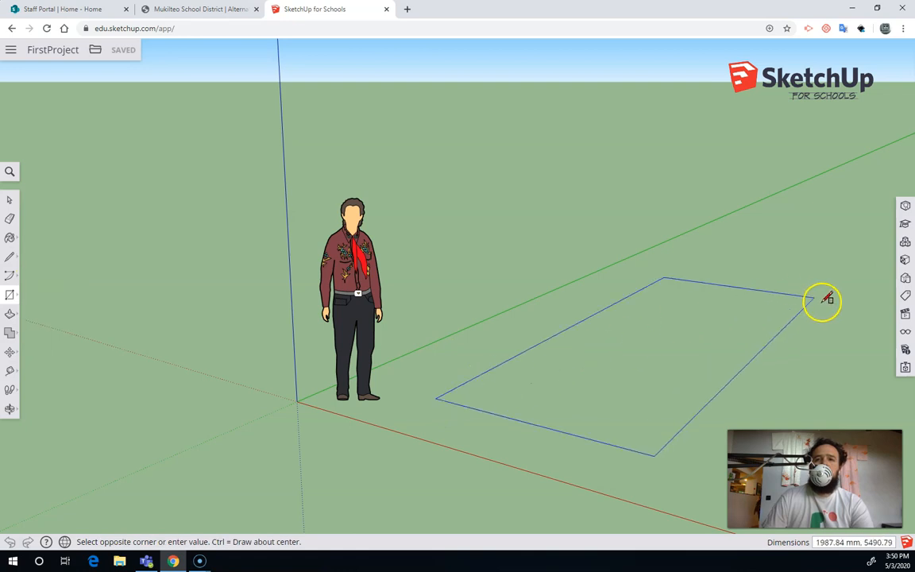
click(810, 300)
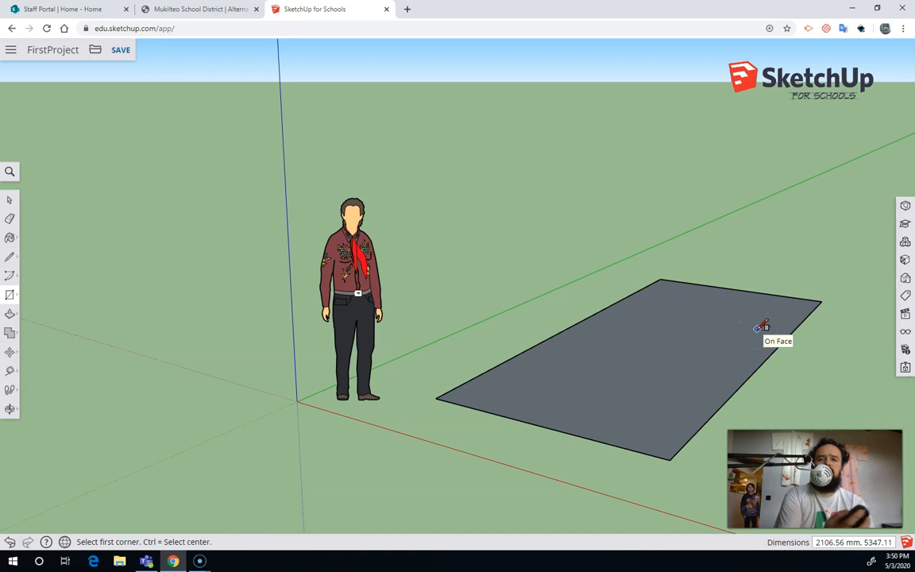
mouse_move(213, 317)
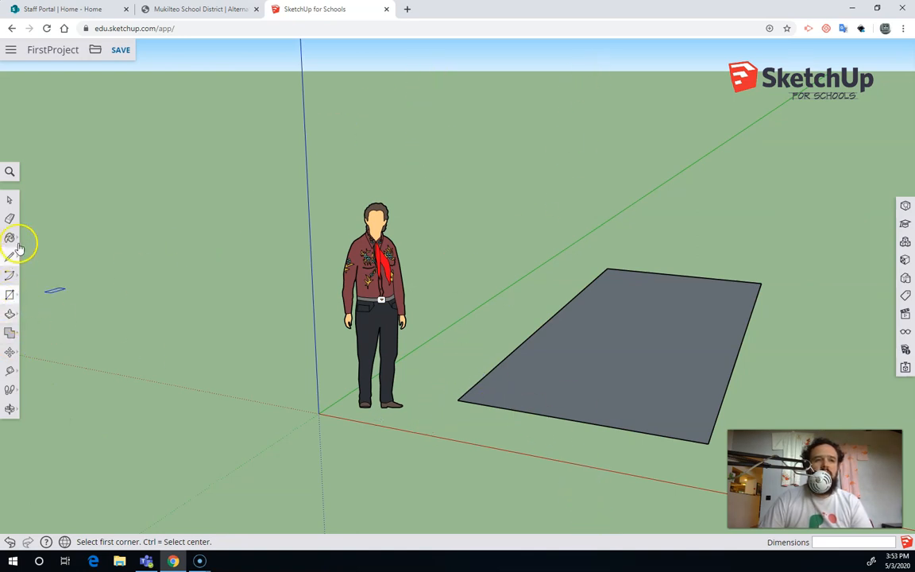
mouse_move(9, 315)
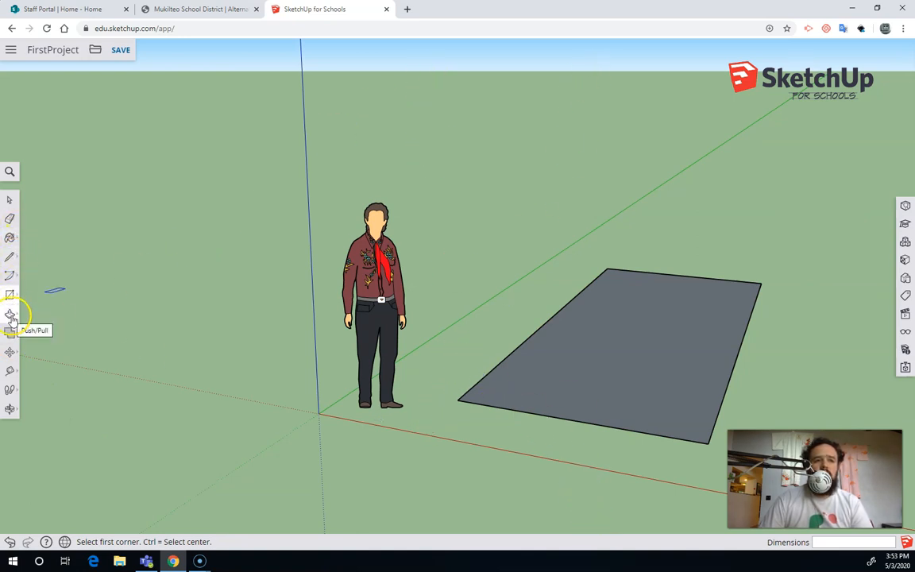
Push/Pull the ground rectangle up into a tall box and orbit to see its front.
click(9, 314)
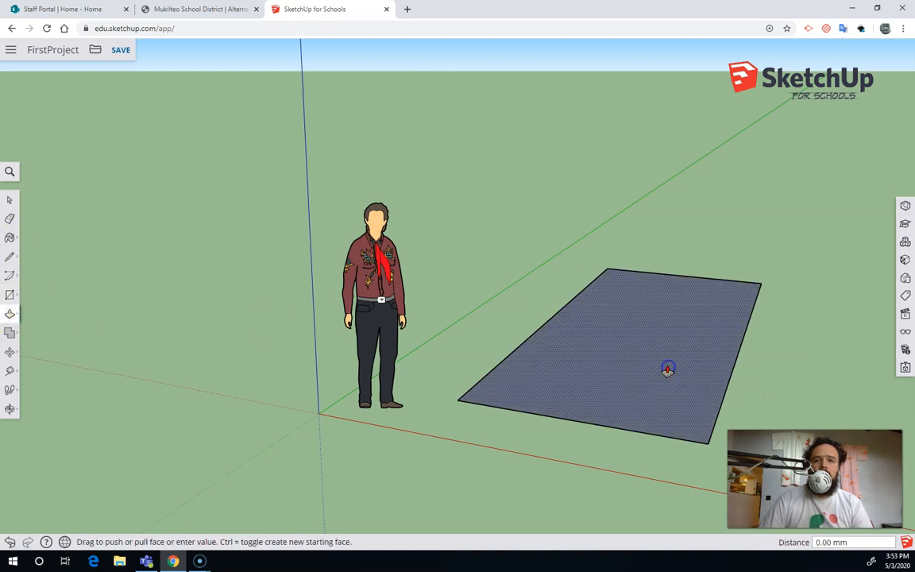
drag(667, 366, 792, 341)
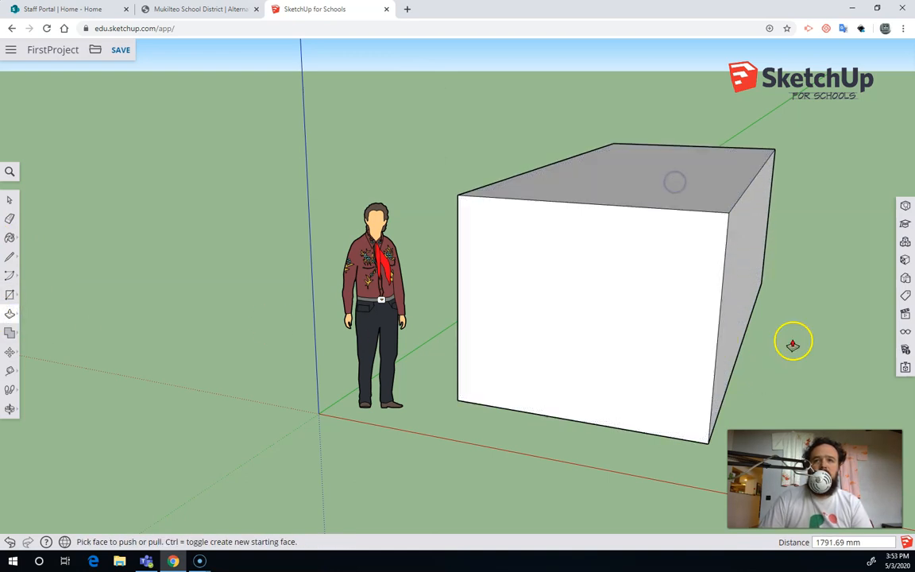
drag(792, 341, 597, 352)
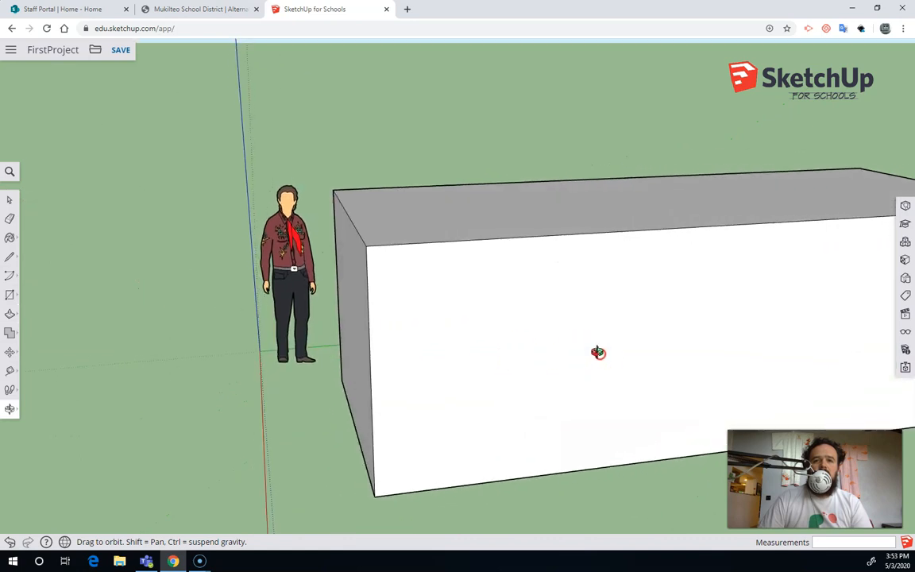
drag(597, 353, 691, 353)
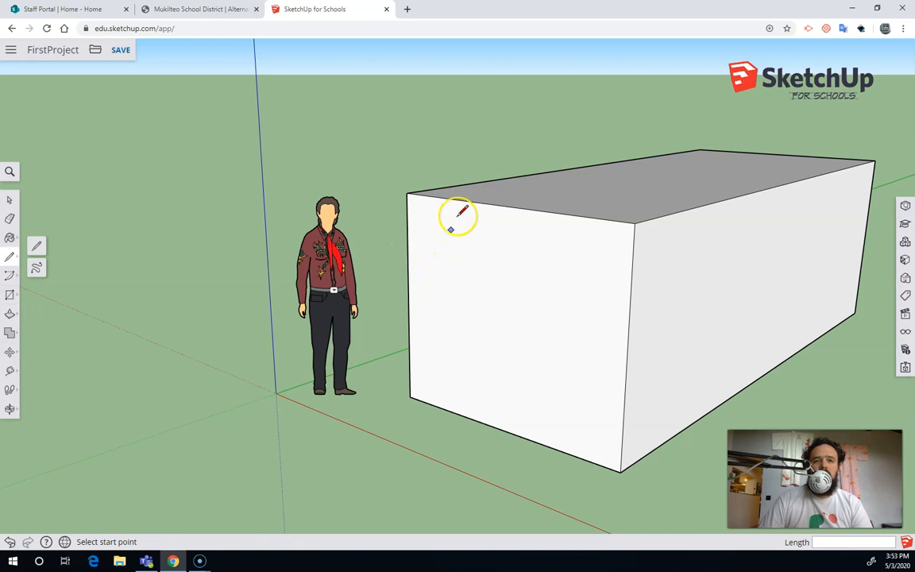
mouse_move(512, 207)
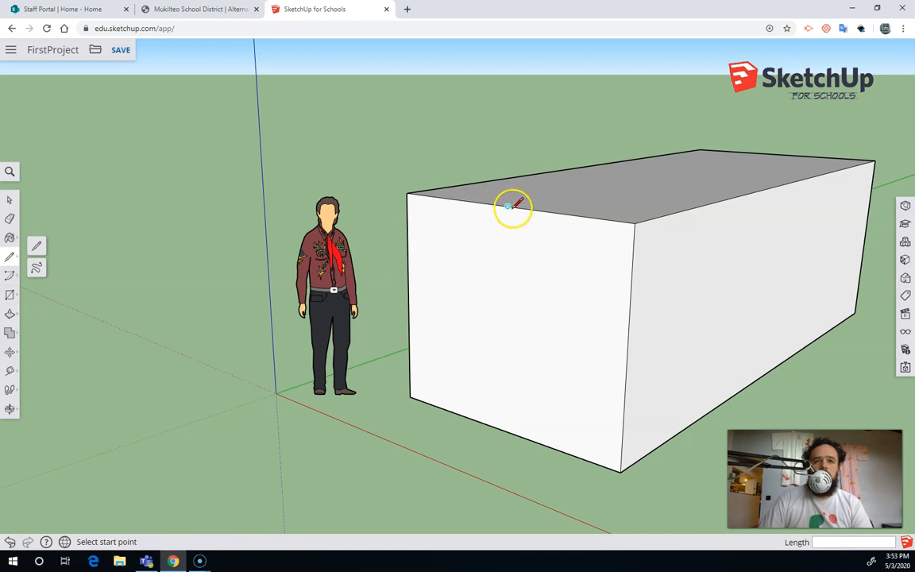
Draw two sloping lines from the top-edge midpoint to each side edge of the front face.
click(508, 206)
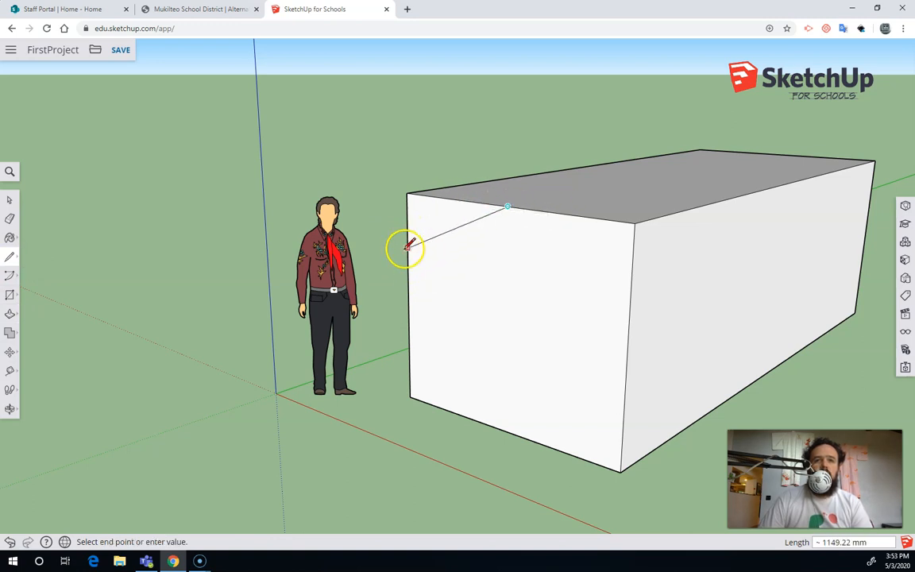
click(407, 248)
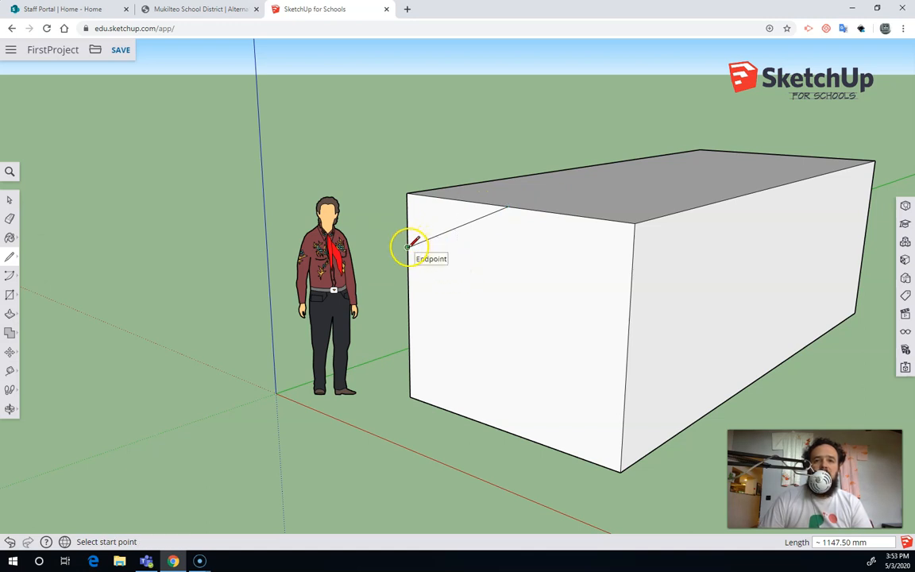
mouse_move(468, 258)
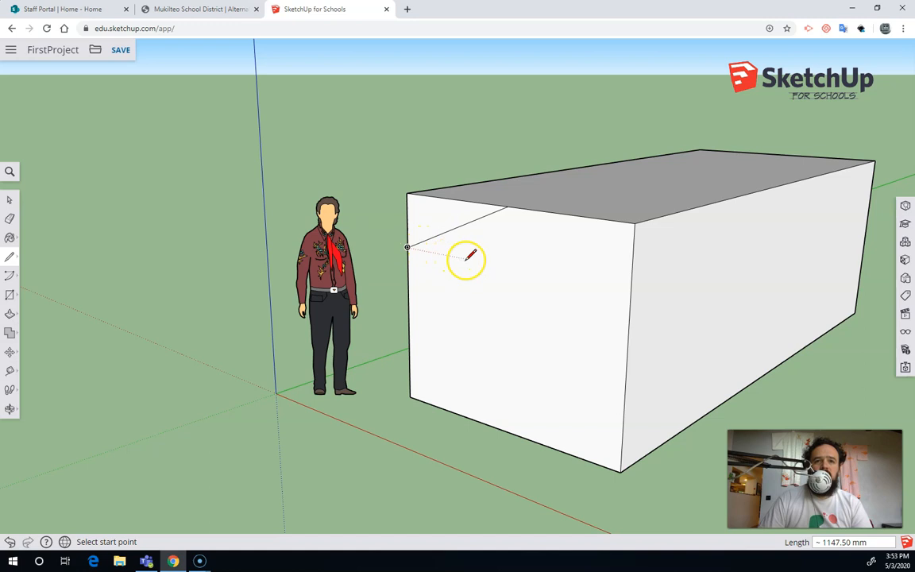
mouse_move(532, 268)
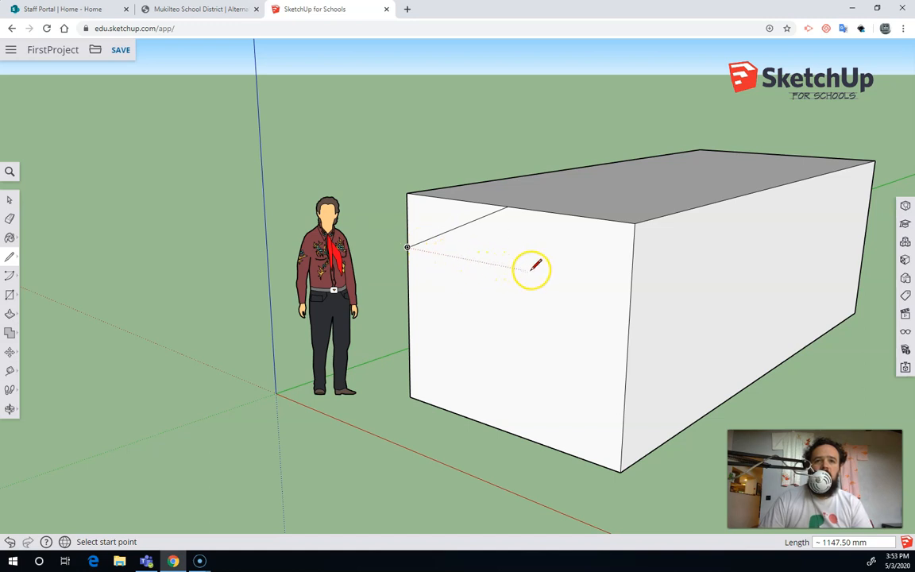
mouse_move(596, 283)
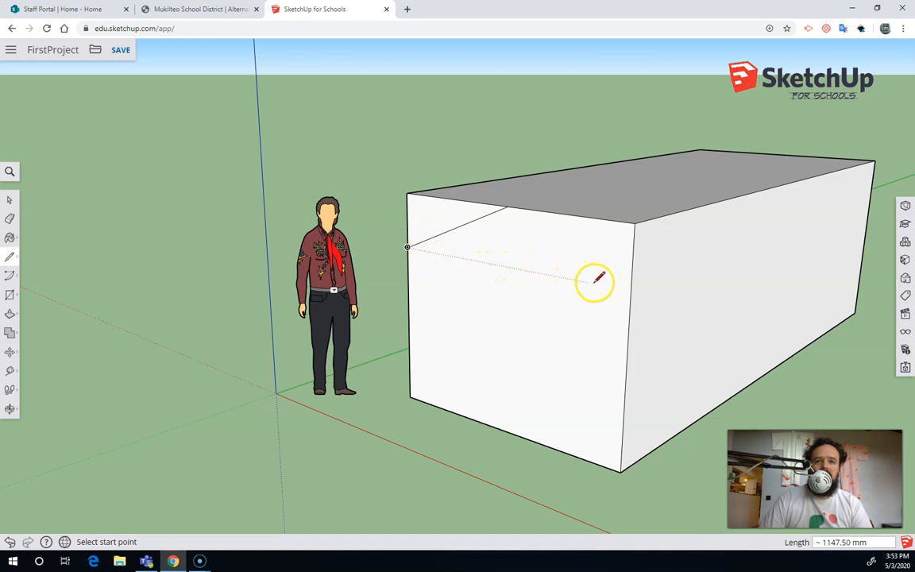
mouse_move(632, 289)
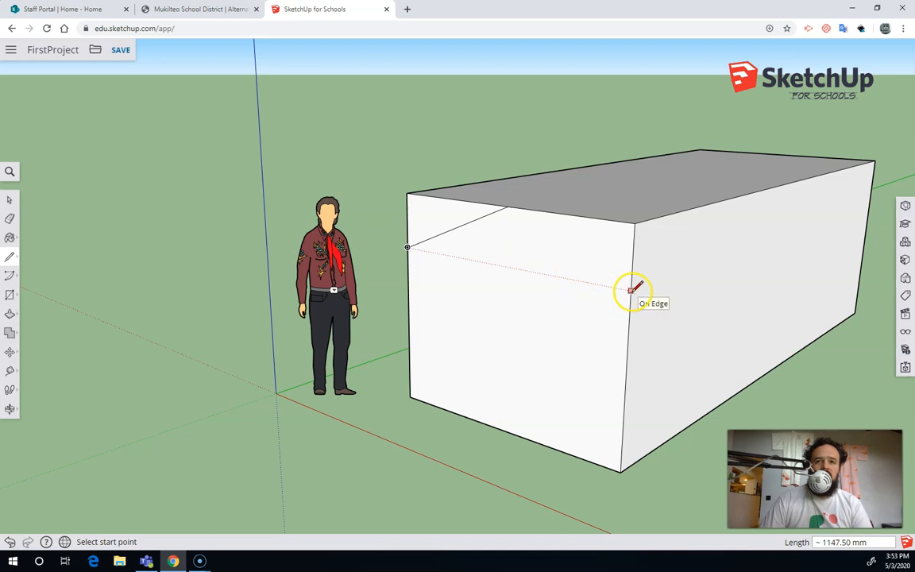
click(632, 289)
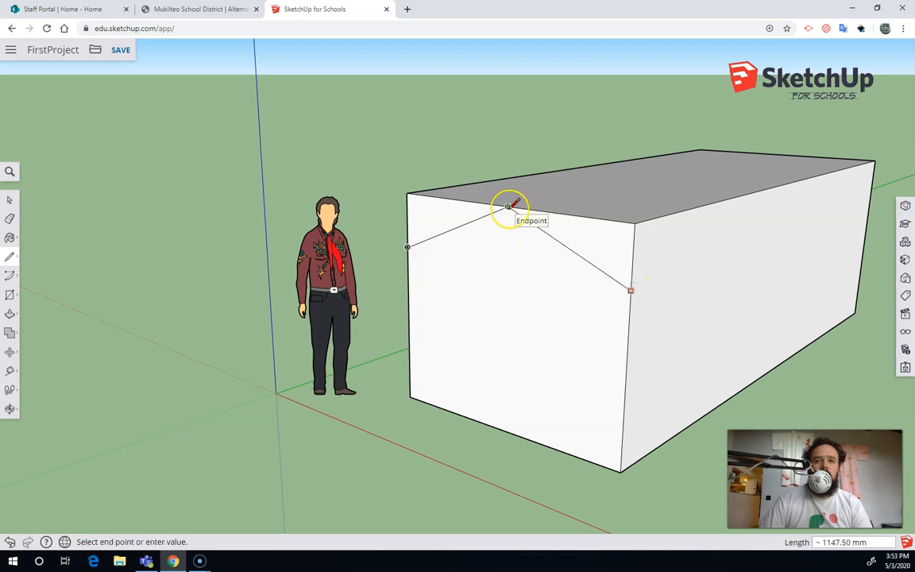
click(508, 206)
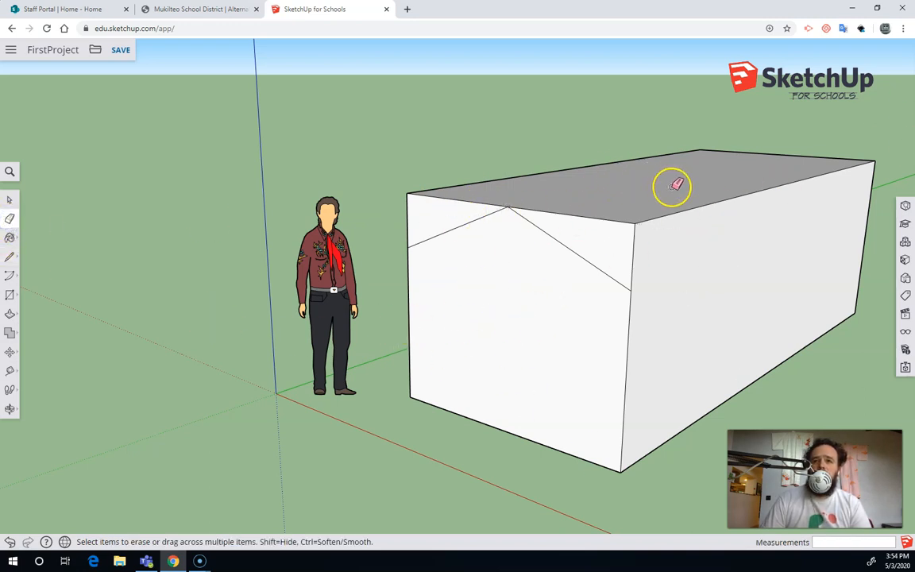
Erase the box's extra edges so only the house-shaped pentagon face remains.
click(670, 184)
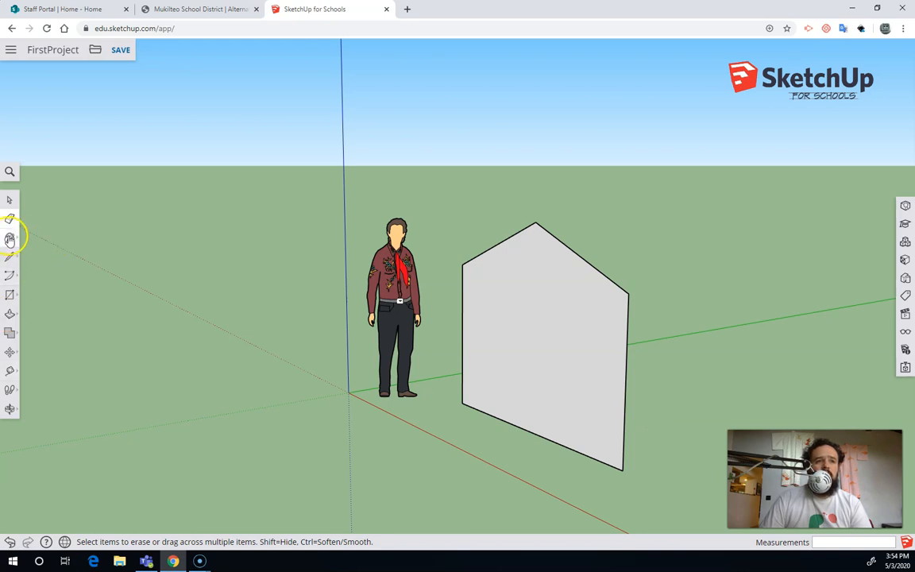
Orbit around the pentagon face before pushing it out into a long house solid.
click(9, 314)
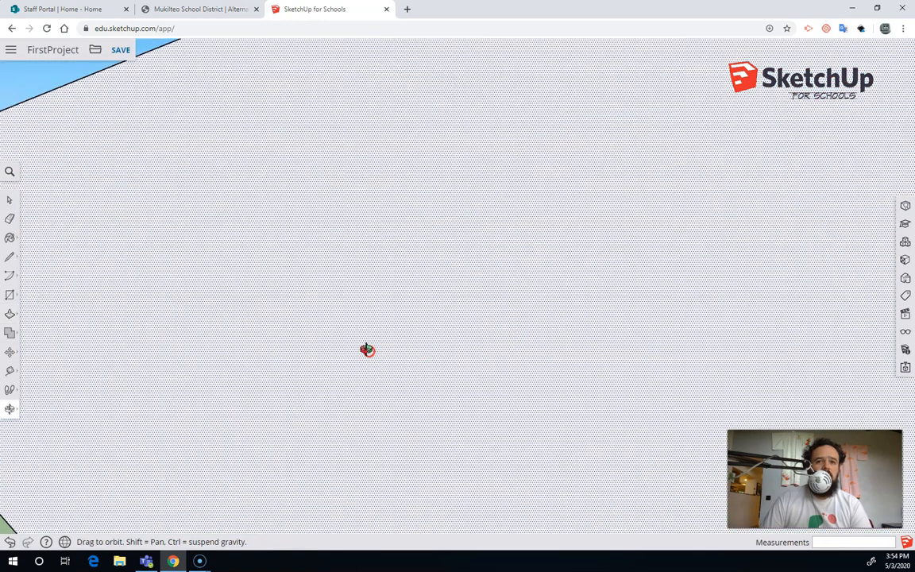
drag(368, 349, 130, 335)
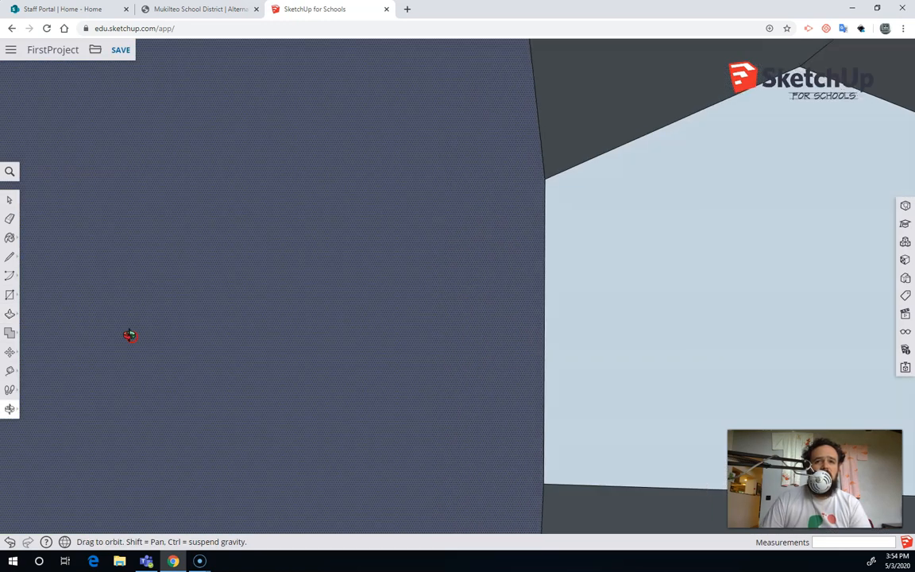
drag(131, 335, 273, 332)
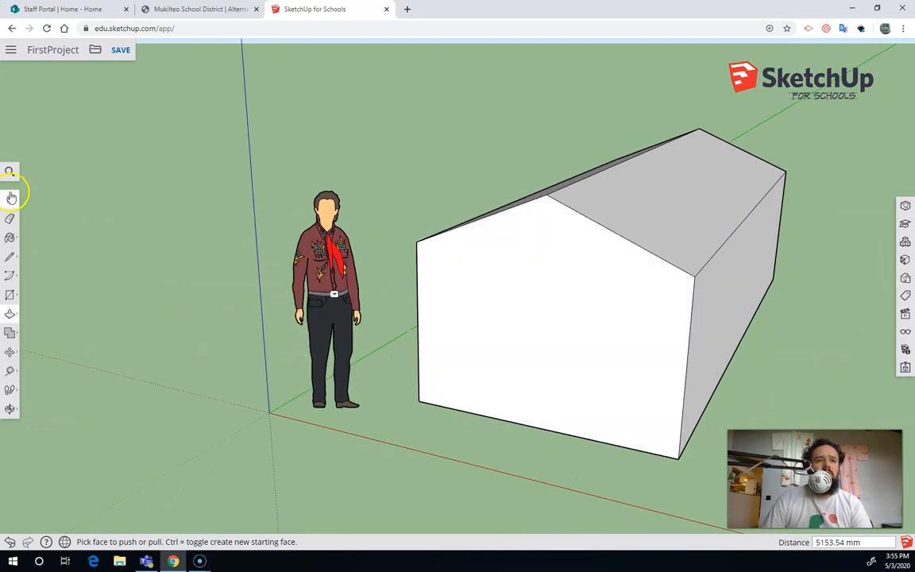
Select the house faces, Make Group from the context menu, and orbit to check the bounding box.
click(9, 200)
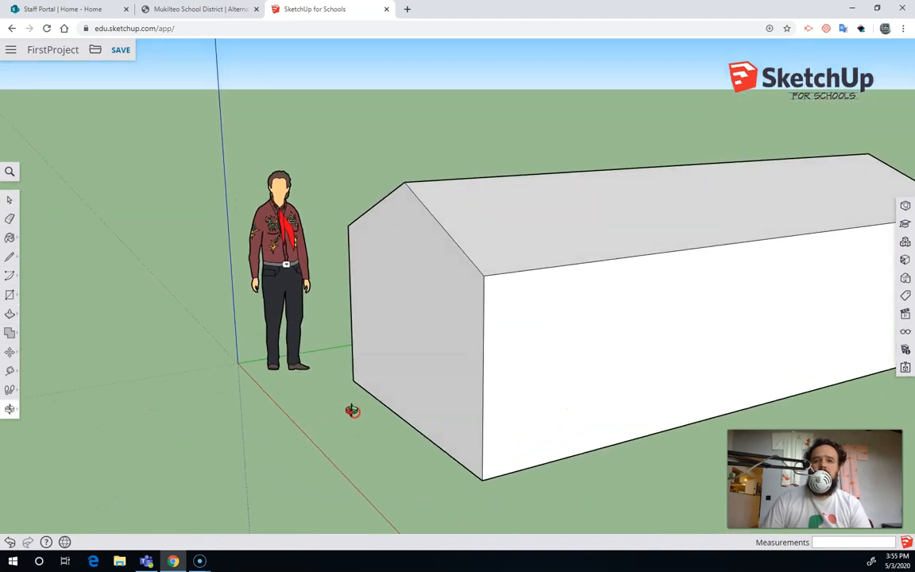
click(9, 200)
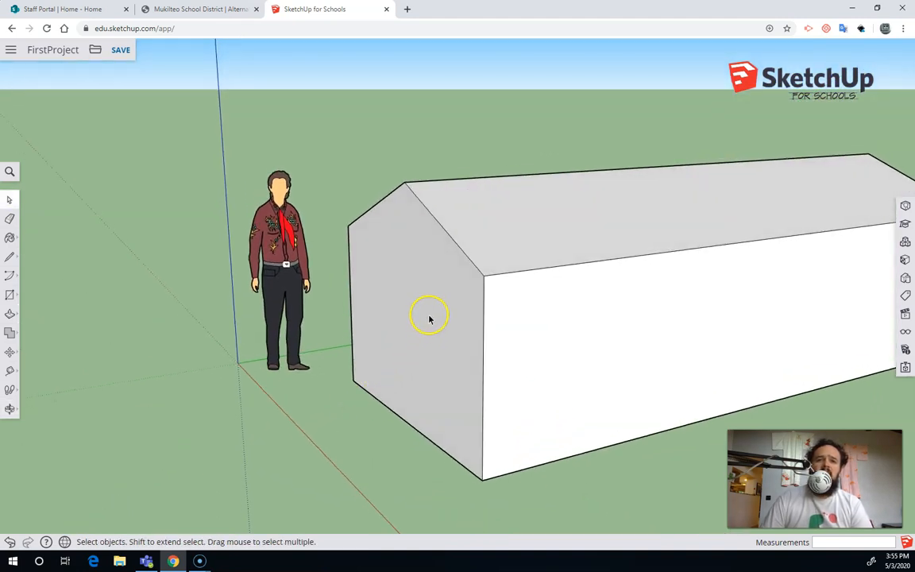
click(429, 317)
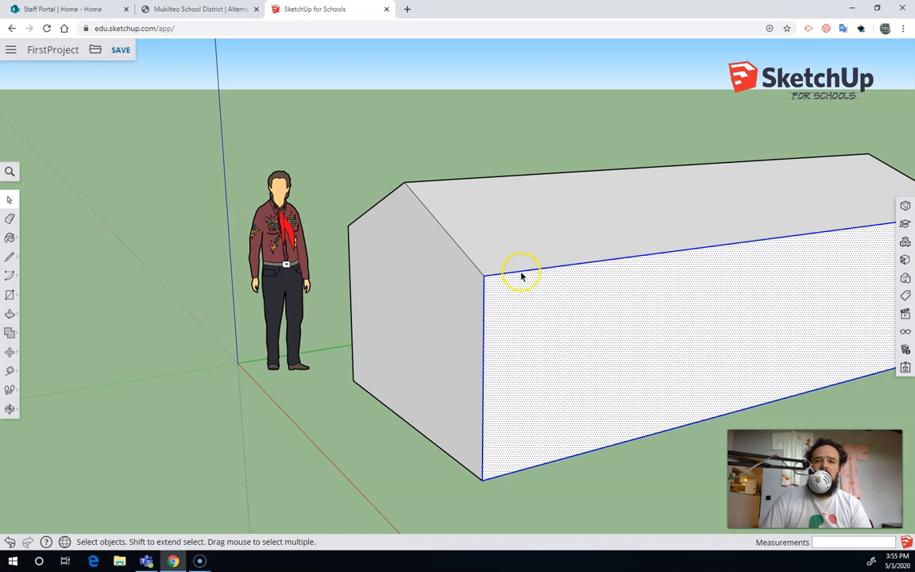
mouse_move(426, 324)
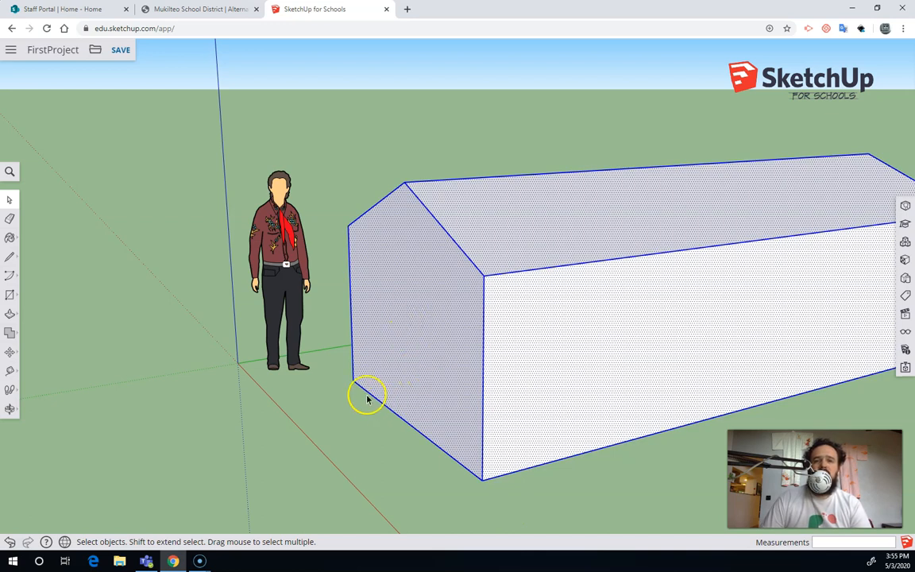
mouse_move(417, 270)
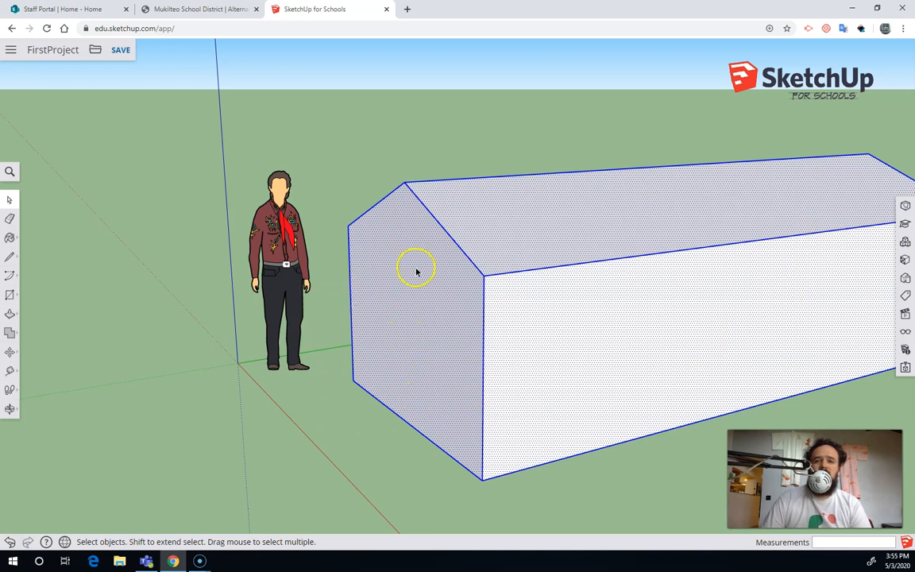
right_click(578, 311)
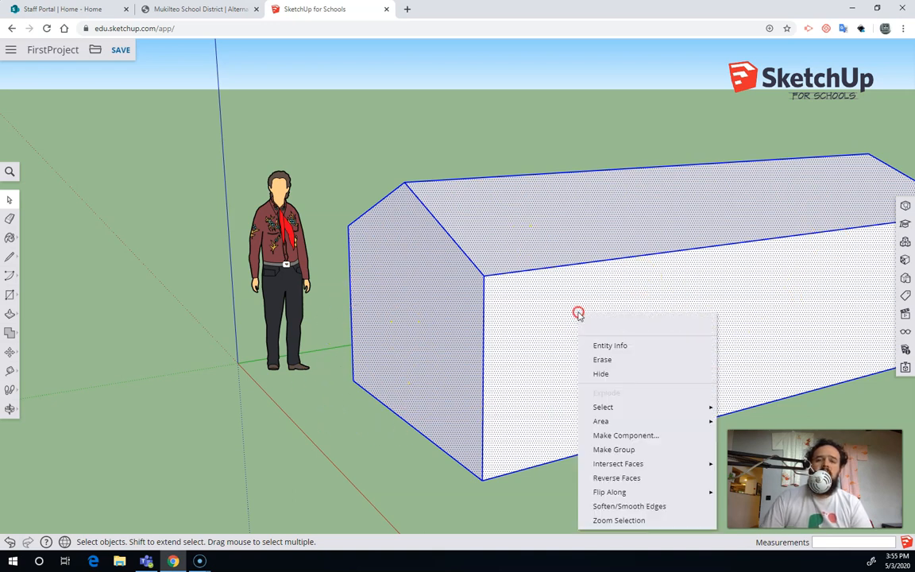
click(626, 454)
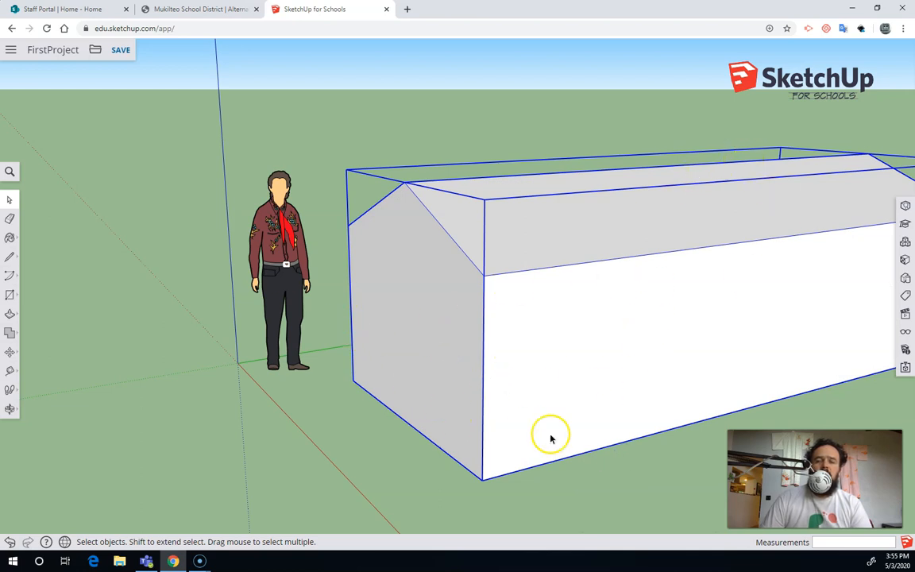
drag(549, 437, 651, 430)
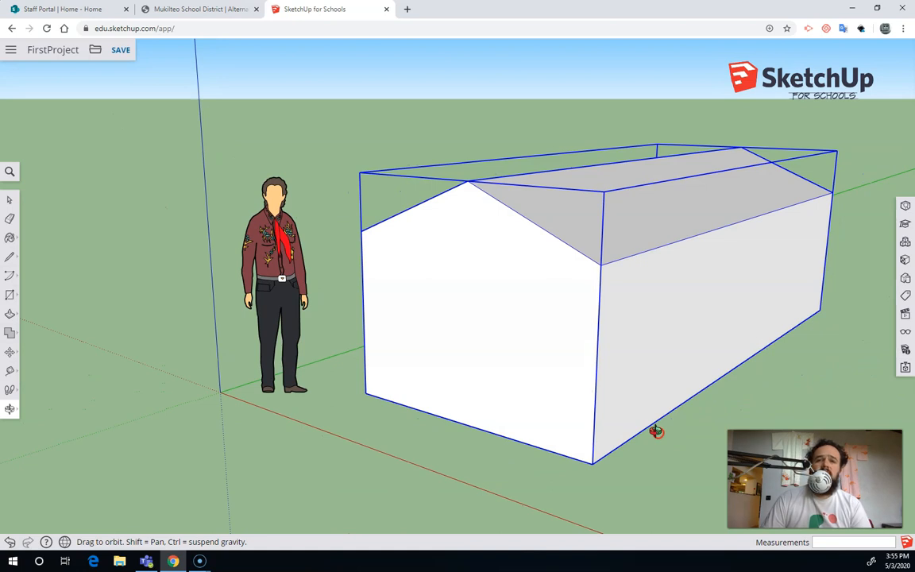
drag(655, 432, 547, 421)
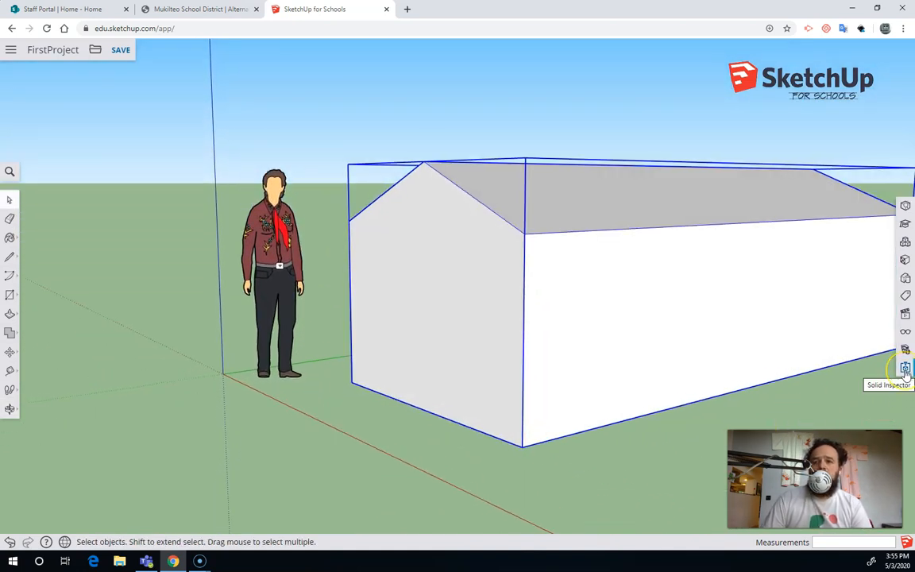
Open the Solid Inspector panel and add a second smaller box beside the house.
click(905, 365)
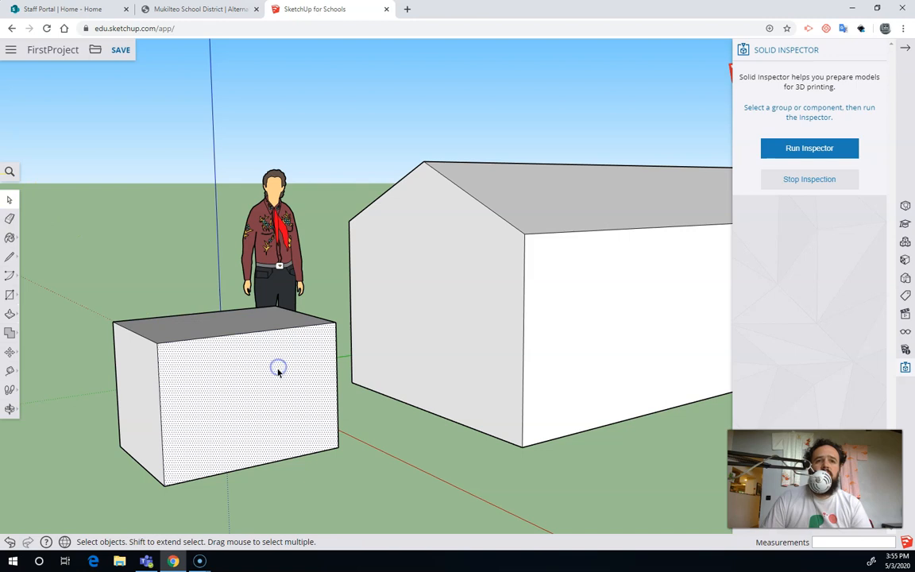
mouse_move(638, 230)
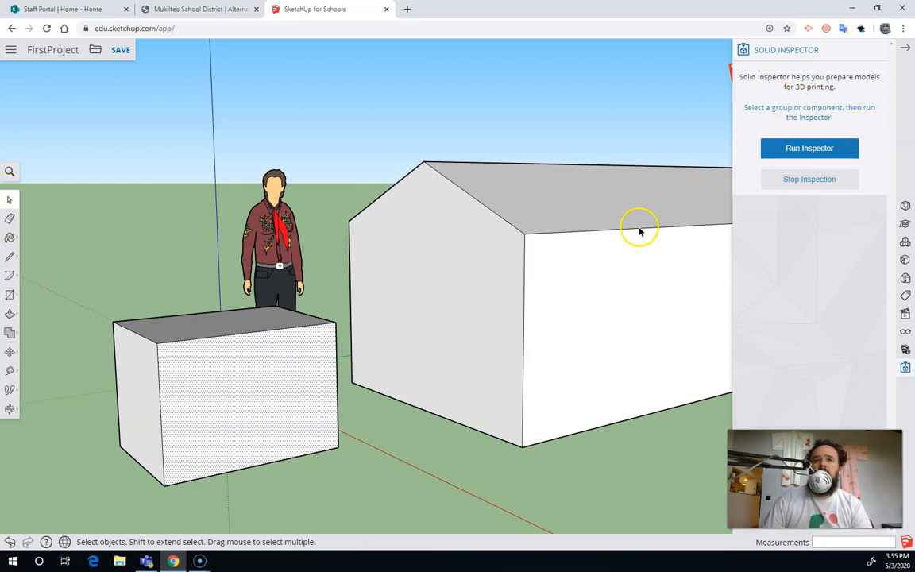
mouse_move(778, 127)
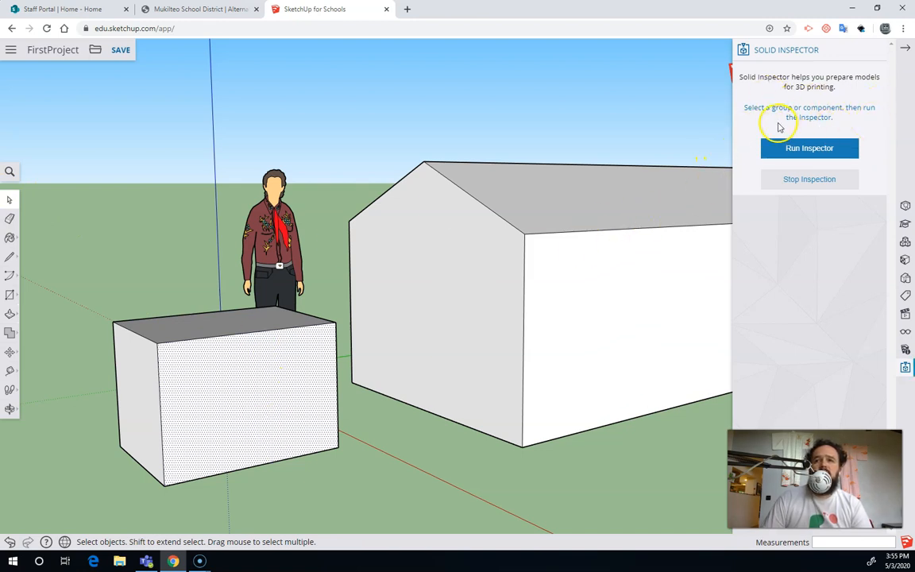
click(810, 148)
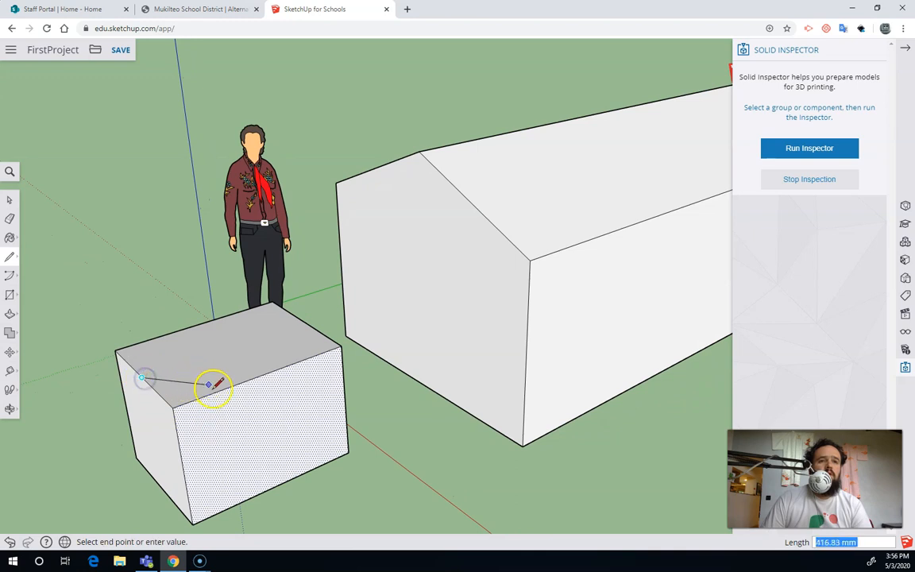
Finish the diagonal notch on the box's top corner and run the inspector, reporting one border hole.
click(209, 388)
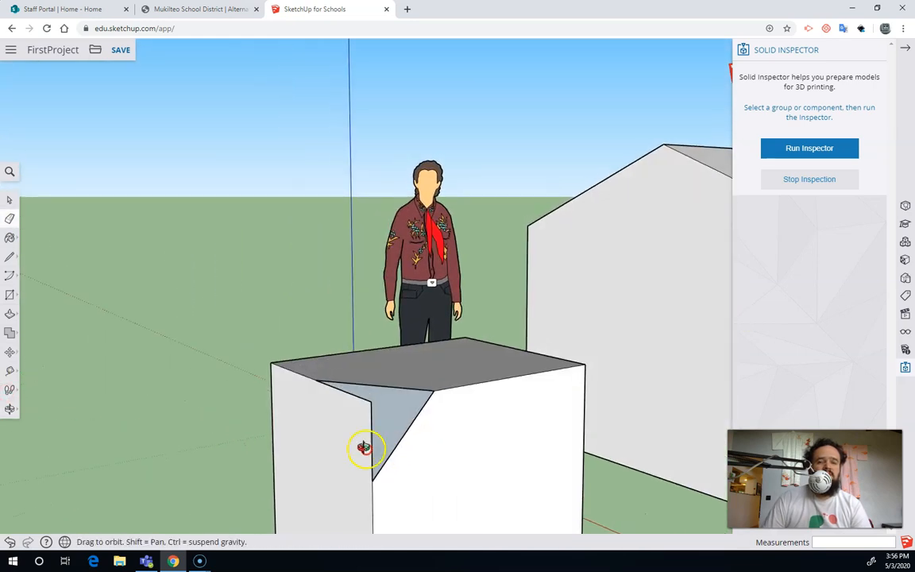
drag(365, 448, 371, 355)
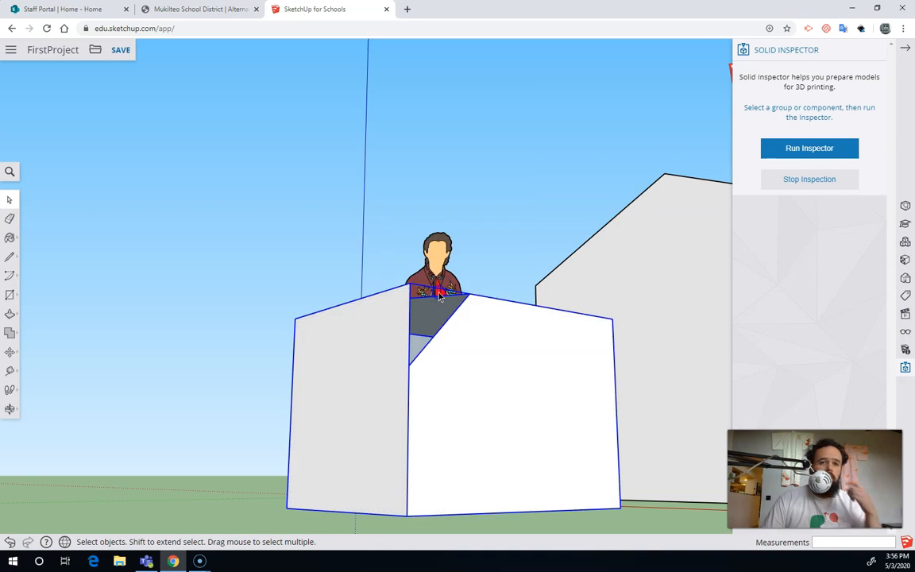
click(808, 148)
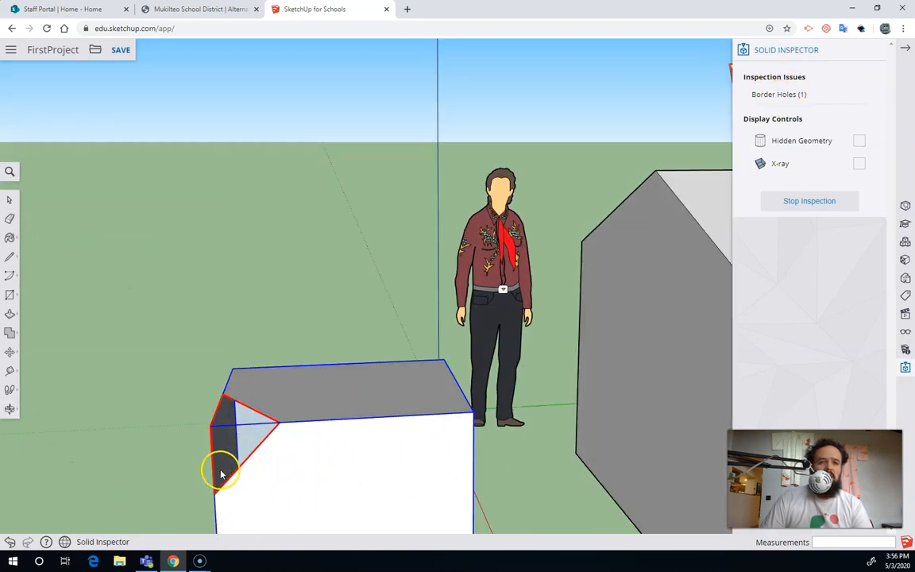
mouse_move(264, 394)
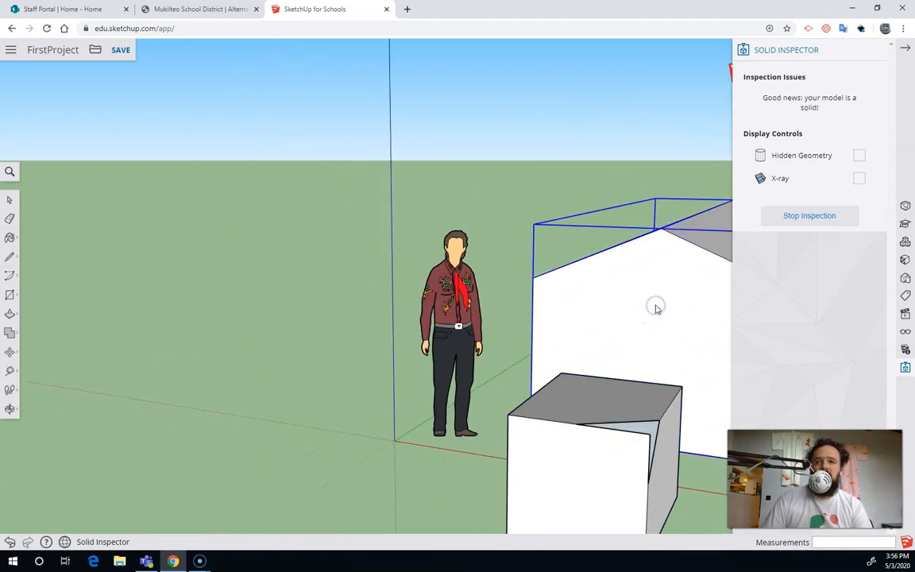
mouse_move(643, 346)
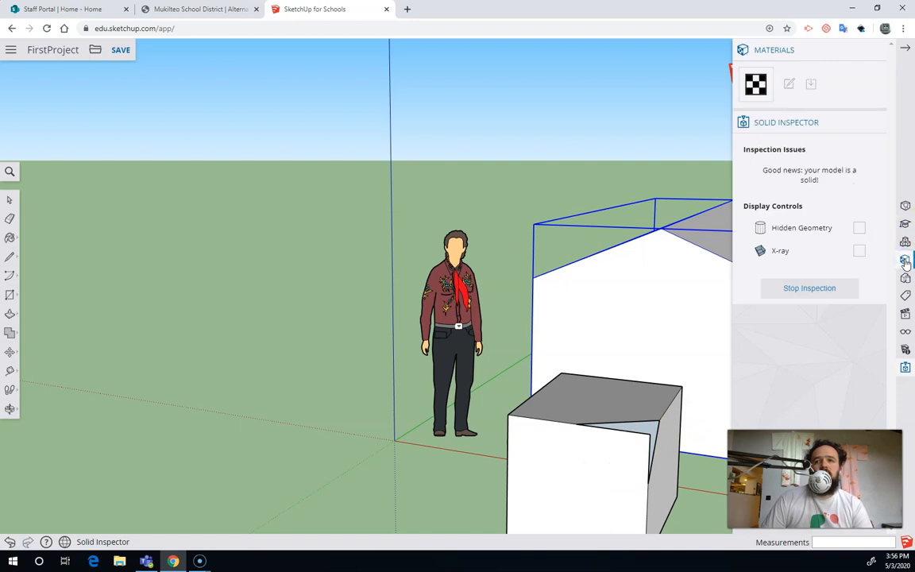
Browse Materials to Concrete Block Retaining Gray for the house, then Explode the notched box.
click(755, 83)
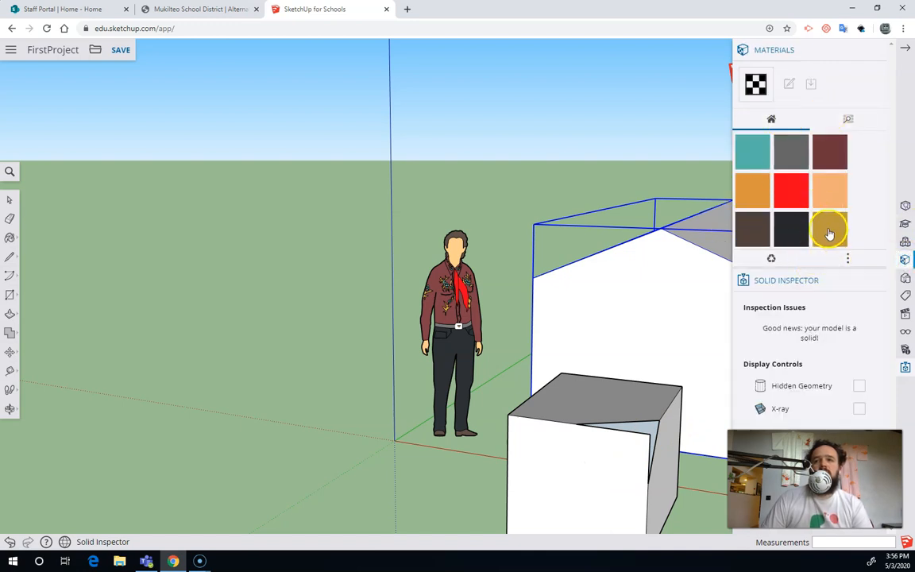
click(848, 117)
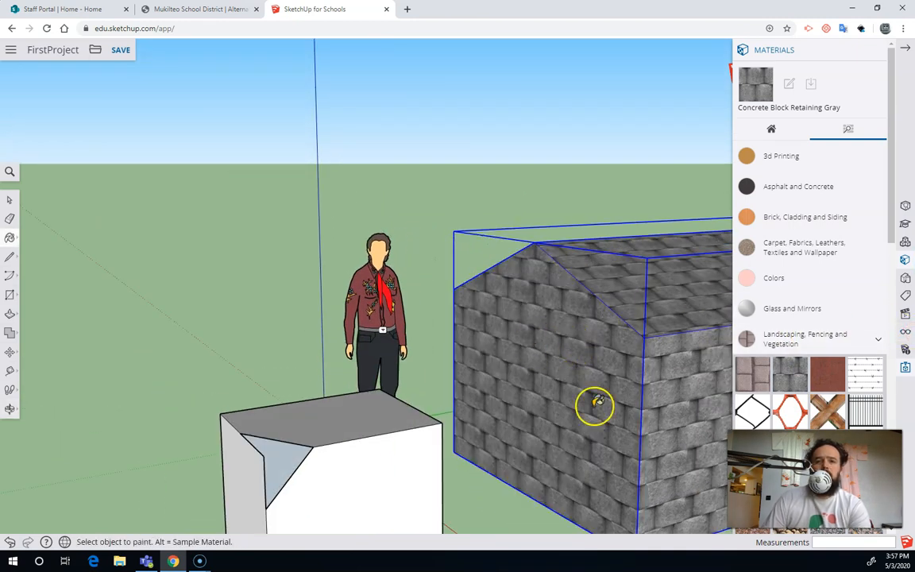
right_click(594, 407)
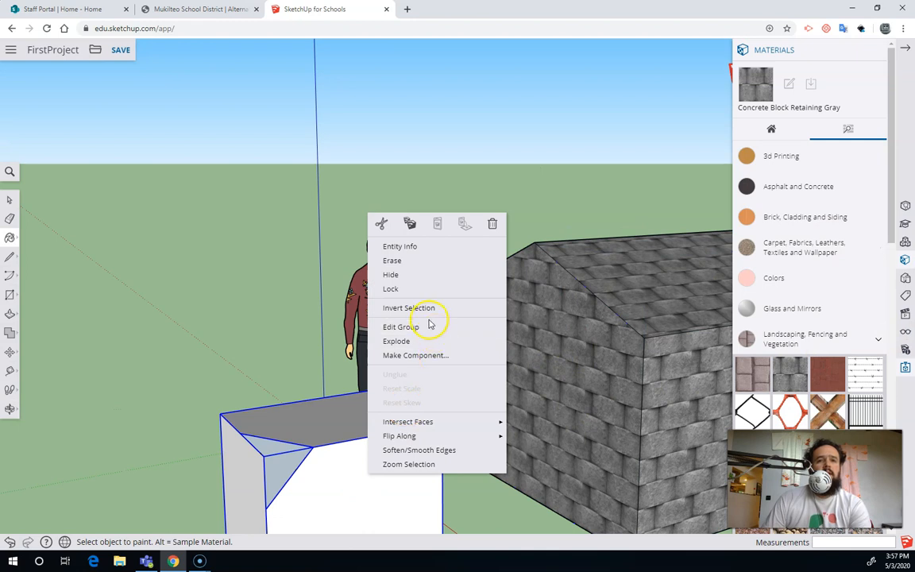
mouse_move(432, 340)
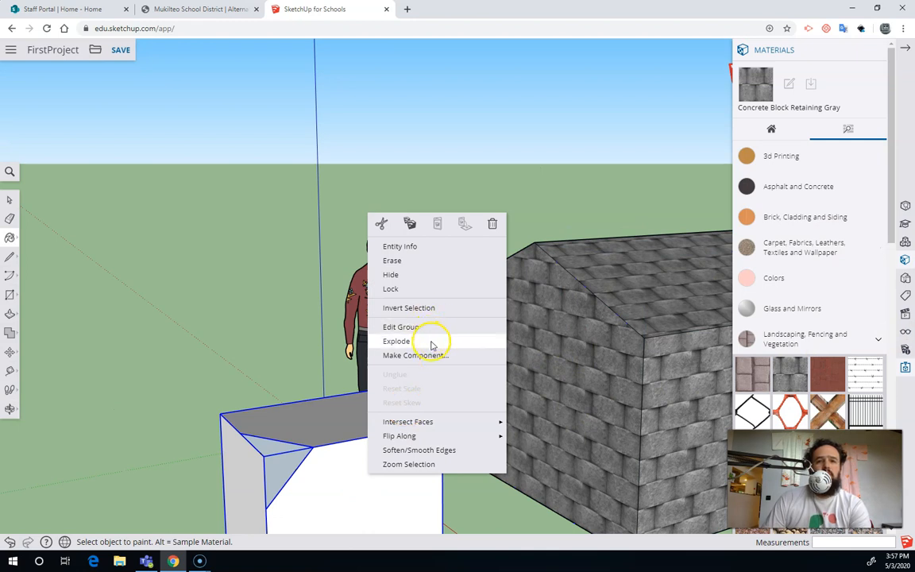
click(397, 339)
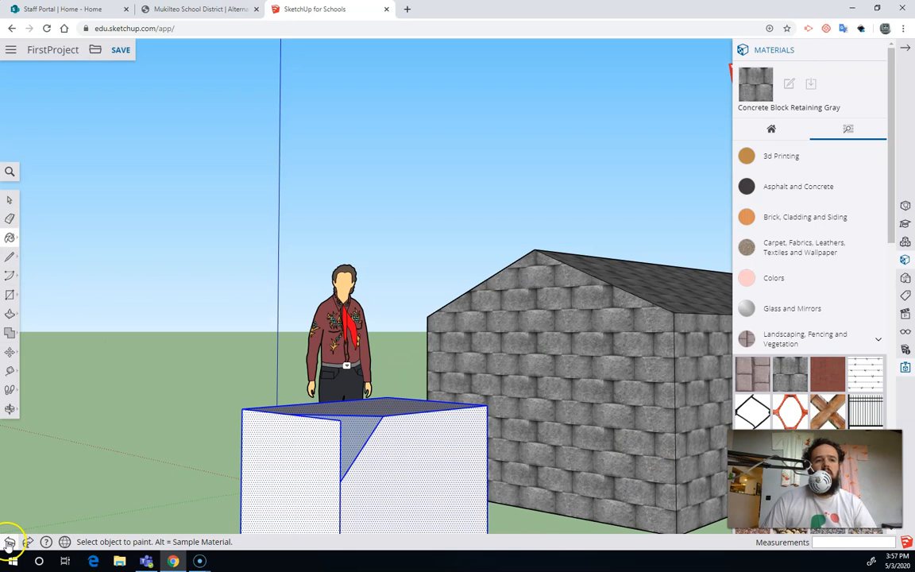
From Carpet, Fabrics, Leathers paint box faces with leather and the yellow diamond carpet.
click(10, 197)
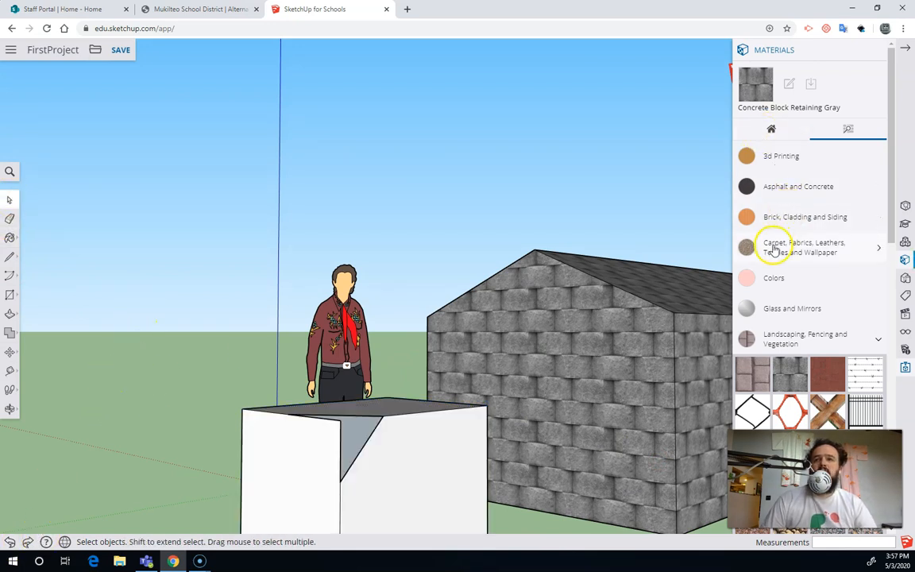
click(866, 283)
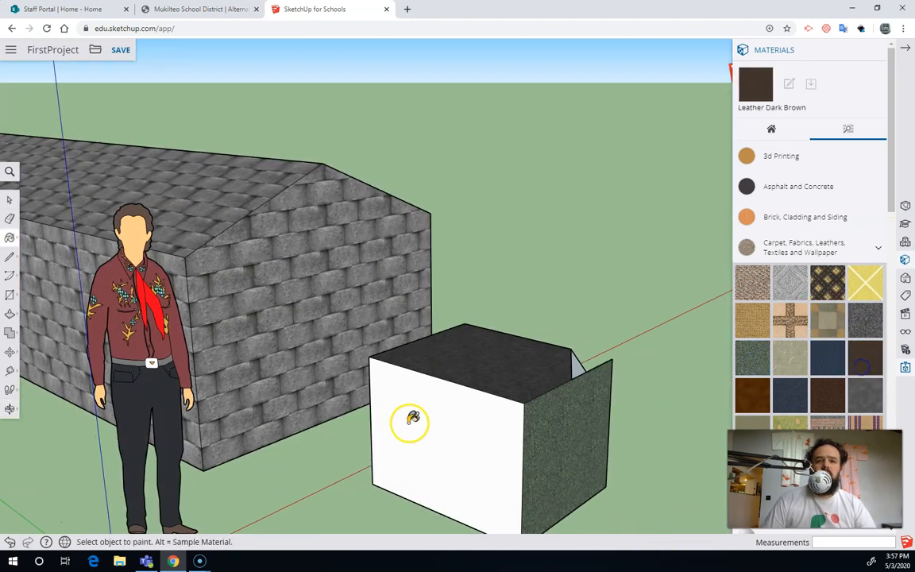
click(410, 416)
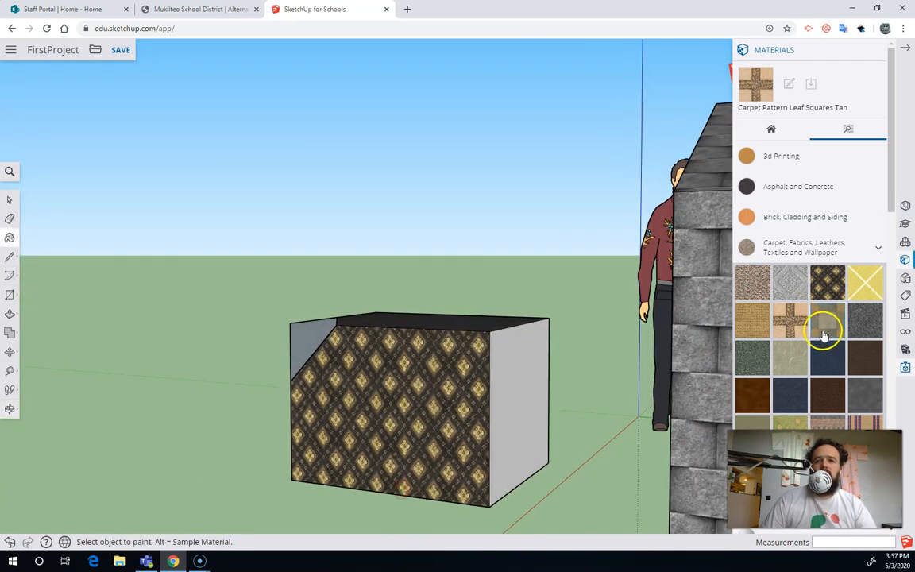
click(864, 282)
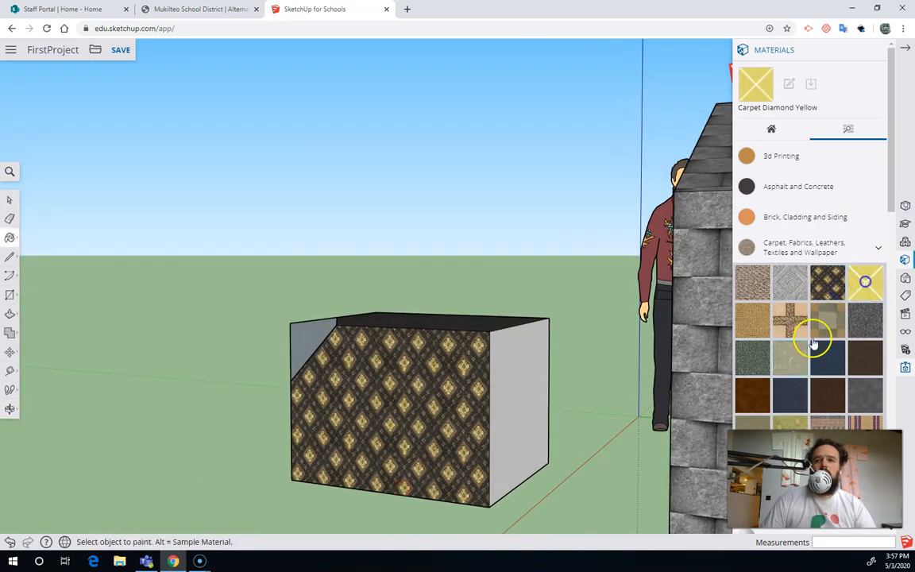